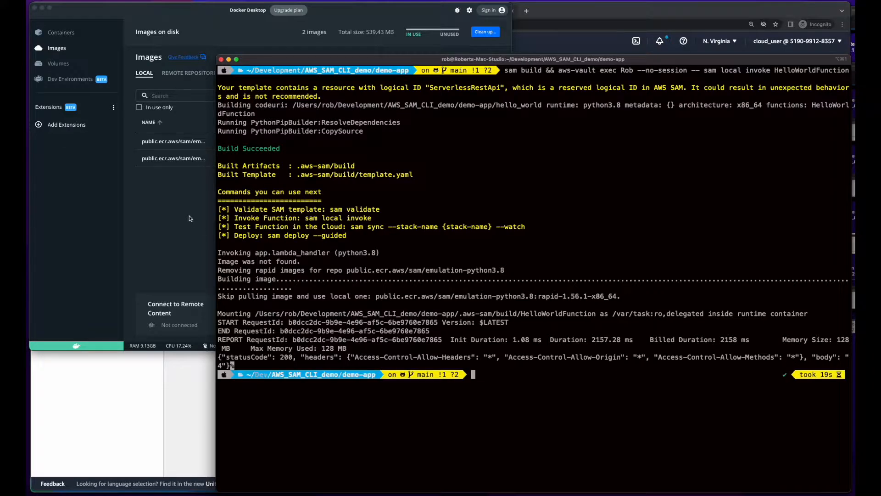
# Preview the finished app by sending the GET request to the hello endpoint.
pyautogui.click(794, 145)
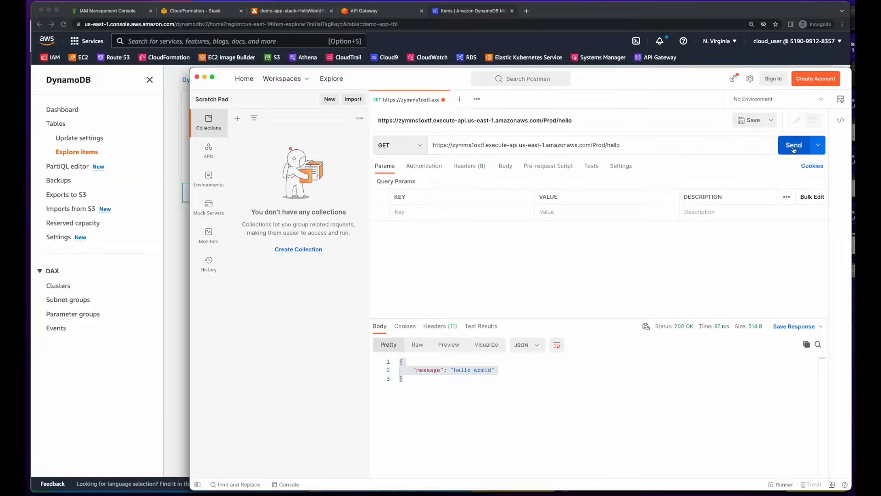
pyautogui.click(794, 145)
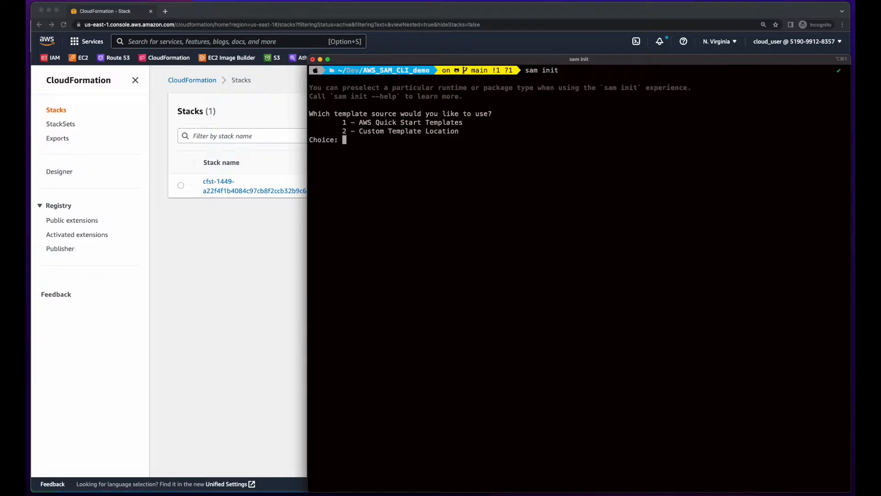
# Pick the Quick Start Hello World template, name the project demo-app, and clear the terminal.
pyautogui.write('1')
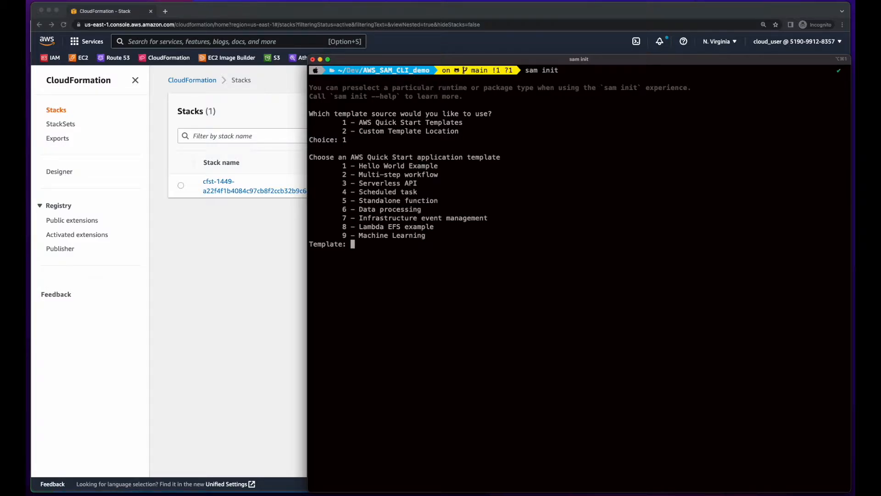
pyautogui.write('1')
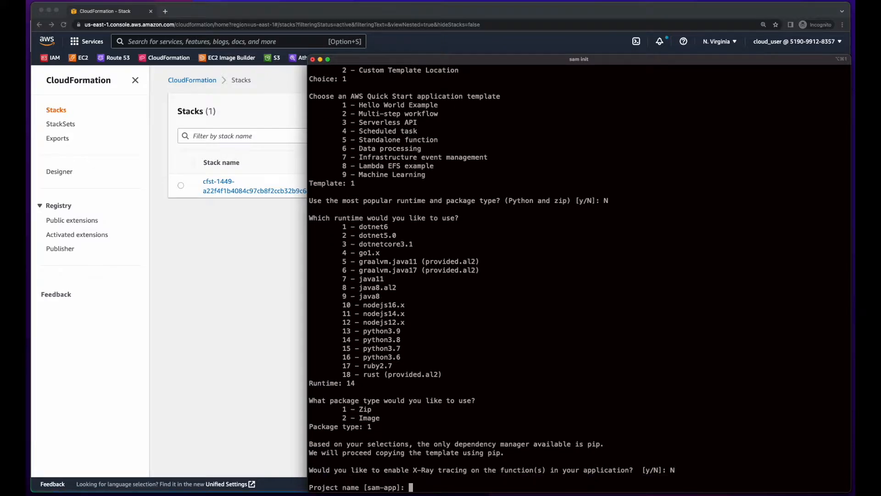
pyautogui.write('demo-app')
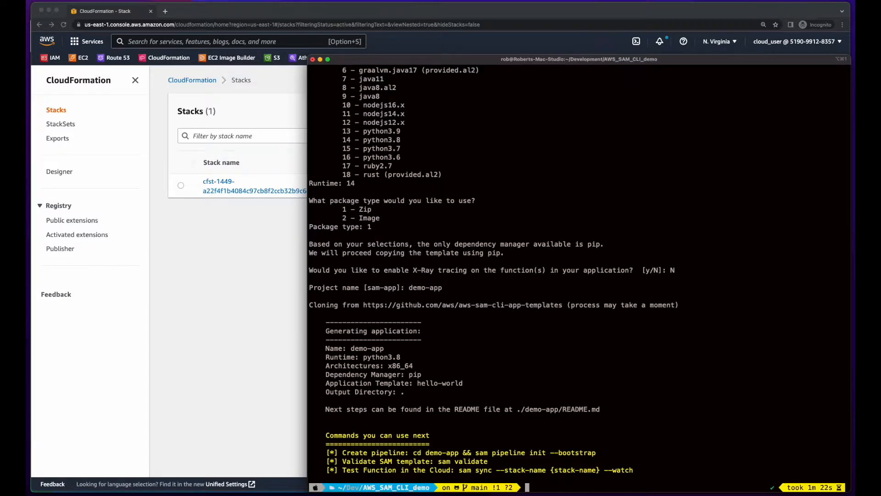
pyautogui.write('clear')
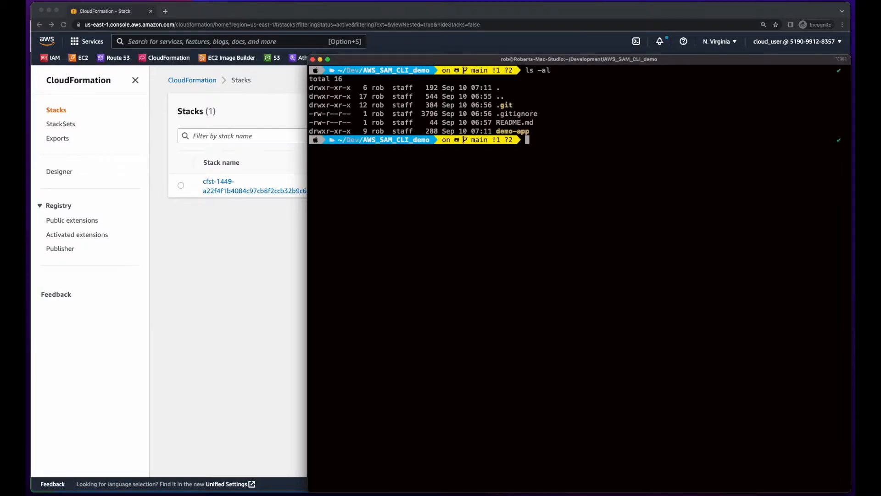
# Build demo-app with sam build and start sam deploy --guided via aws-vault profile Rob.
pyautogui.write('cd demo-app')
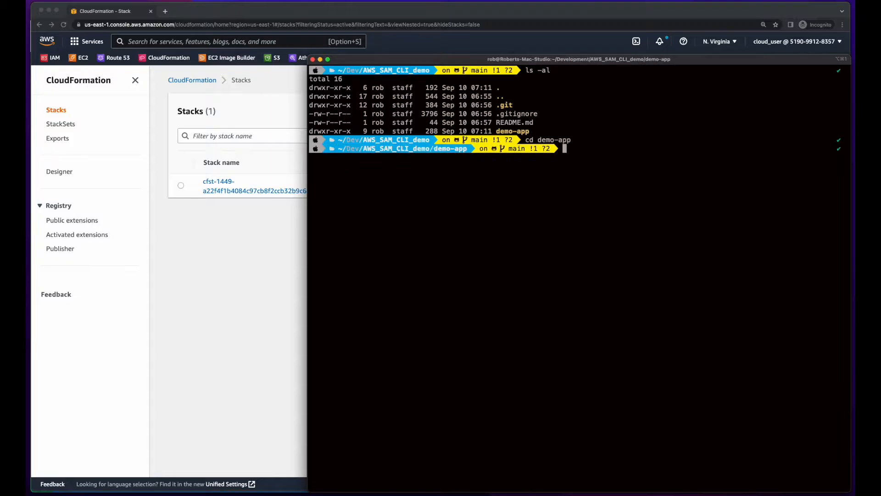
pyautogui.write('sam build')
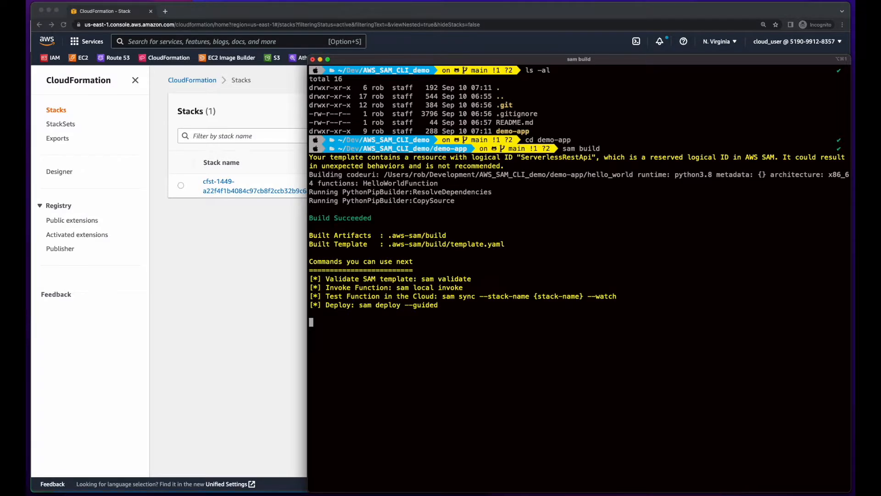
pyautogui.write('aws-vault exec Rob --no-session -- sam deploy --guided')
pyautogui.write('demo')
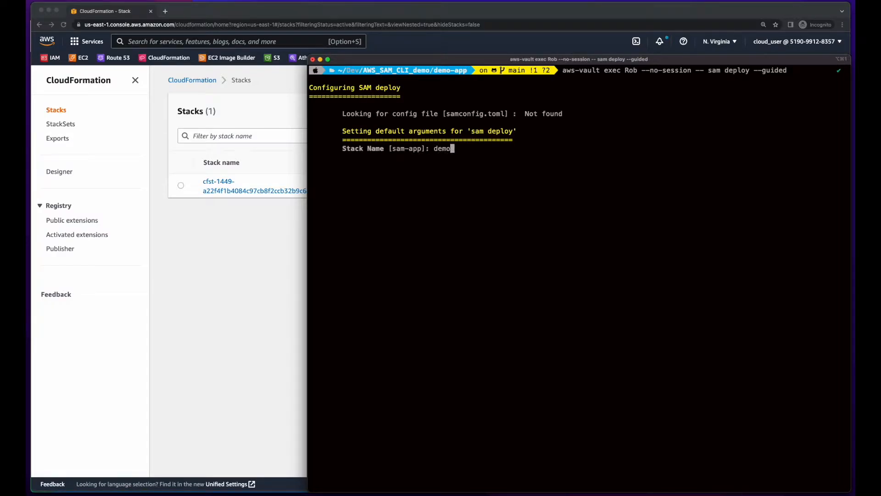
# Name the stack demo-app-stack, accept the defaults, and follow the CloudFormation deployment events.
pyautogui.write('-app-stack')
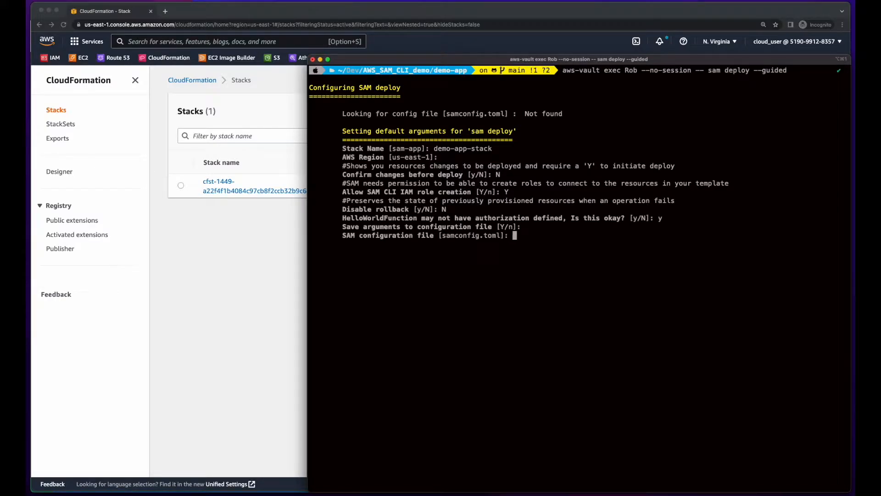
pyautogui.press('enter')
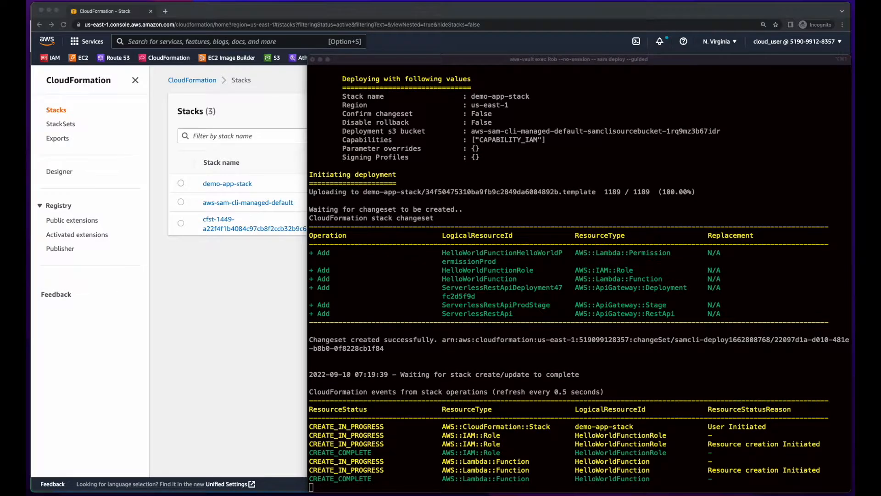
pyautogui.scroll(-3)
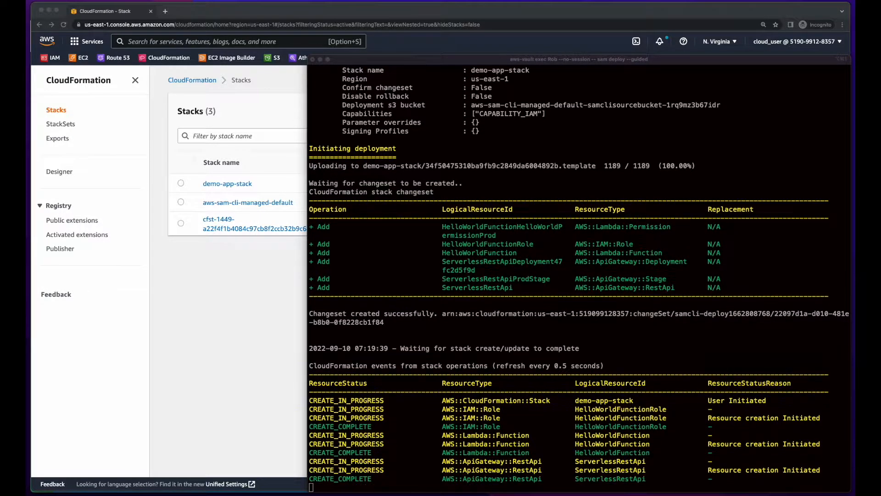
pyautogui.scroll(-3)
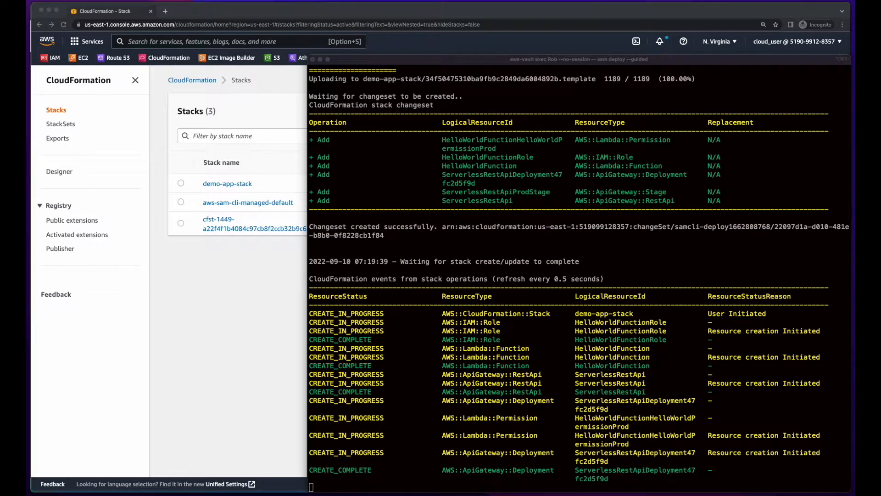
pyautogui.scroll(-3)
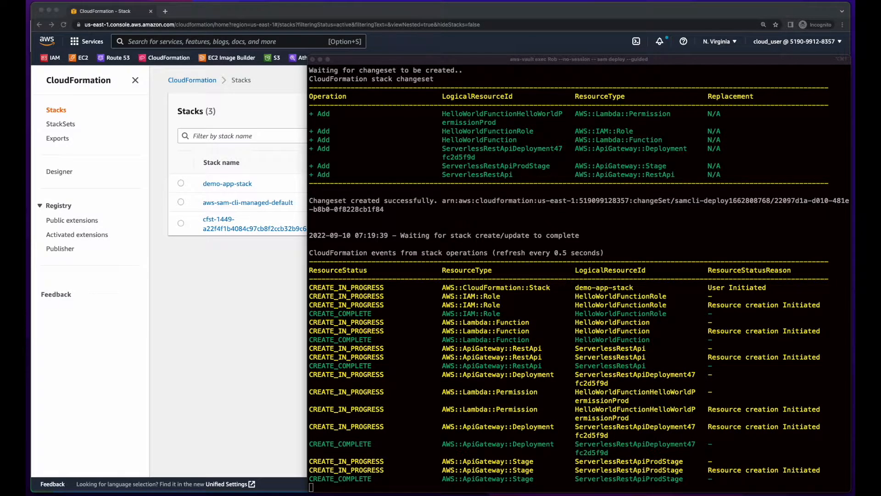
pyautogui.scroll(-3)
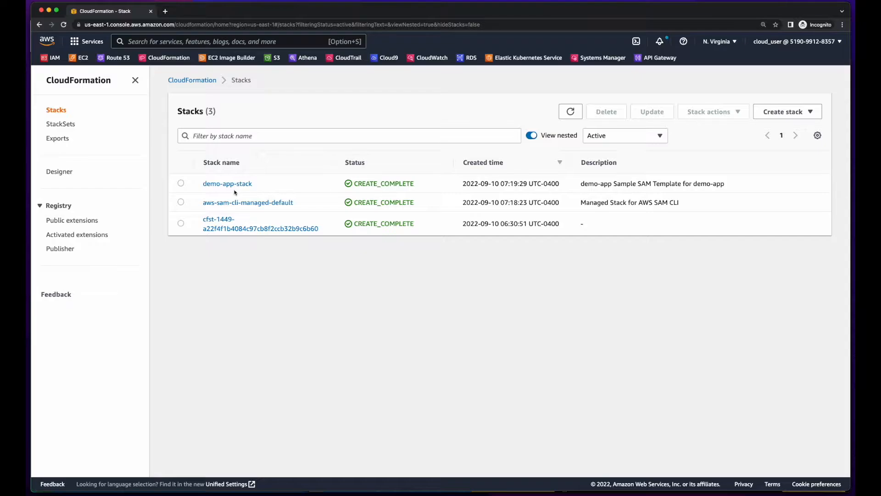
# Browse demo-app-stack's resources and open its HelloWorldFunction Lambda function.
pyautogui.click(227, 183)
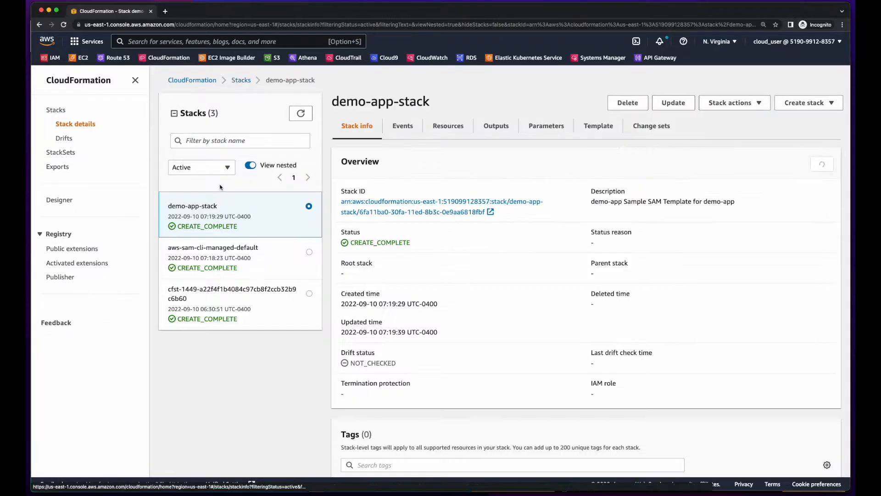
pyautogui.click(448, 125)
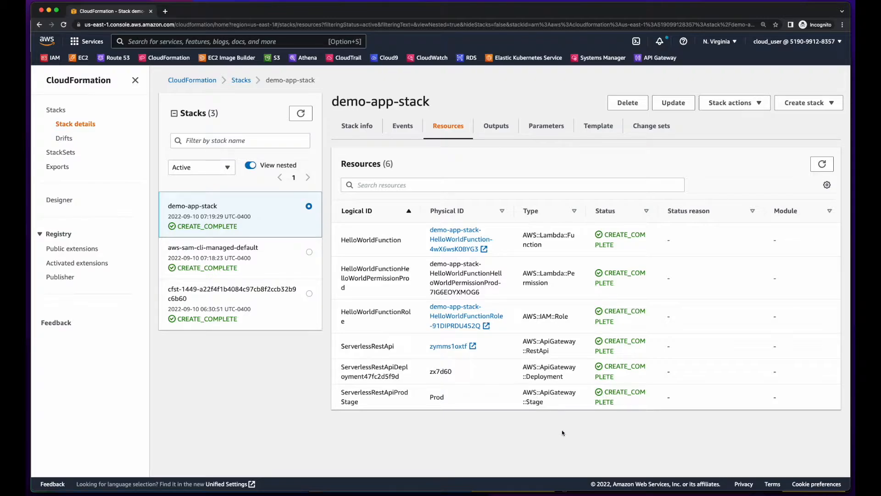
pyautogui.moveTo(552, 252)
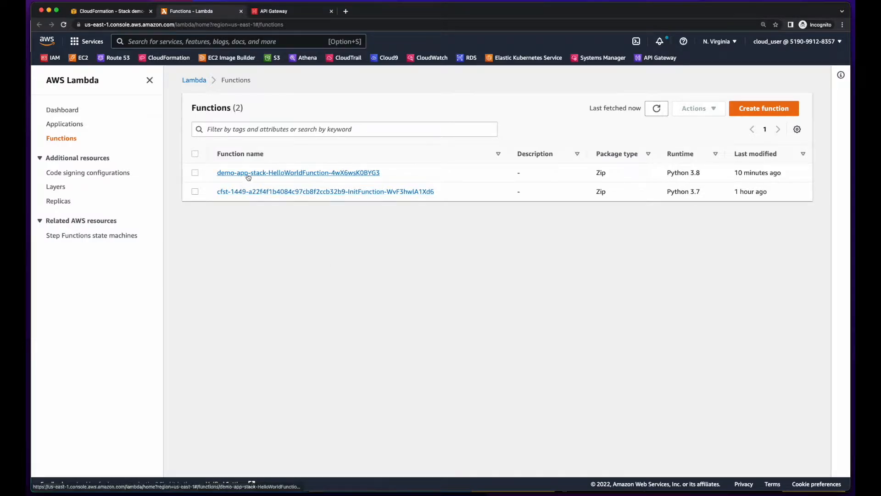
pyautogui.click(299, 173)
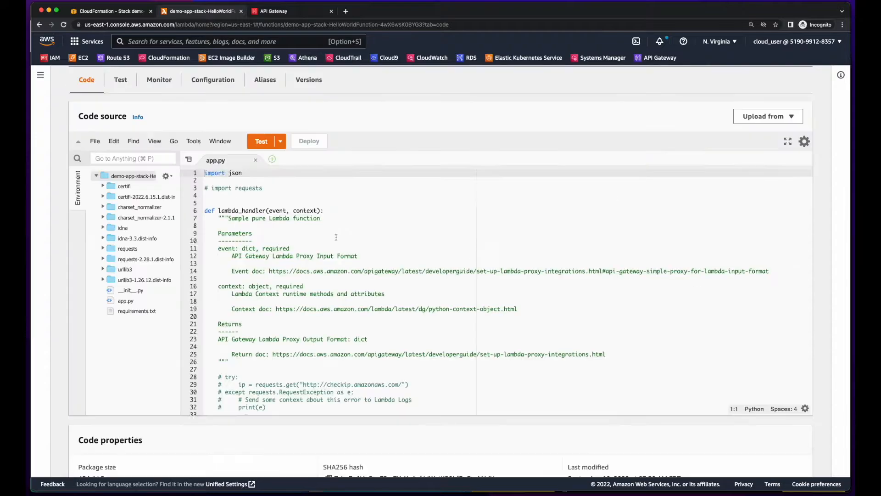
pyautogui.scroll(-3)
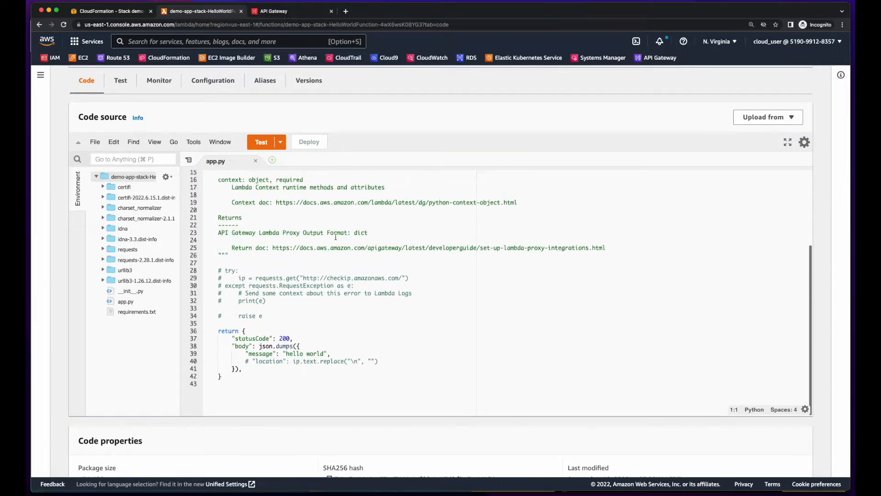
# View the /hello GET method of the demo-app-stack API, then return to HelloWorldFunction.
pyautogui.click(292, 11)
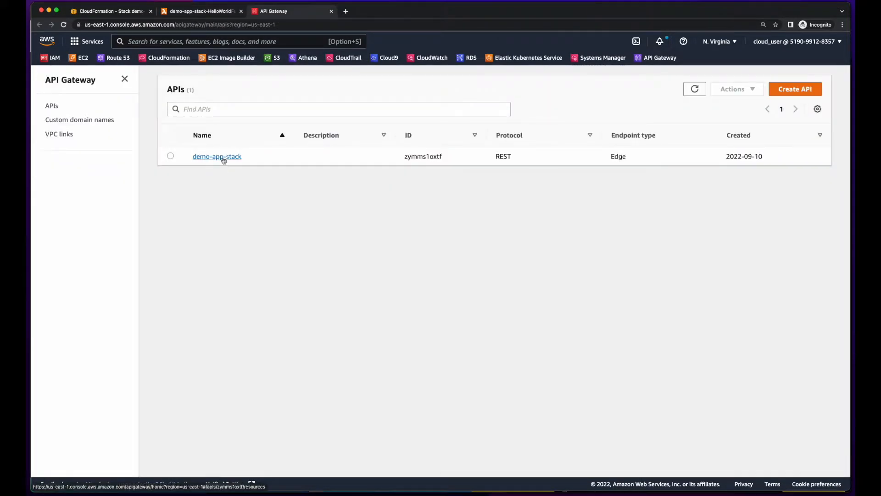
pyautogui.click(216, 156)
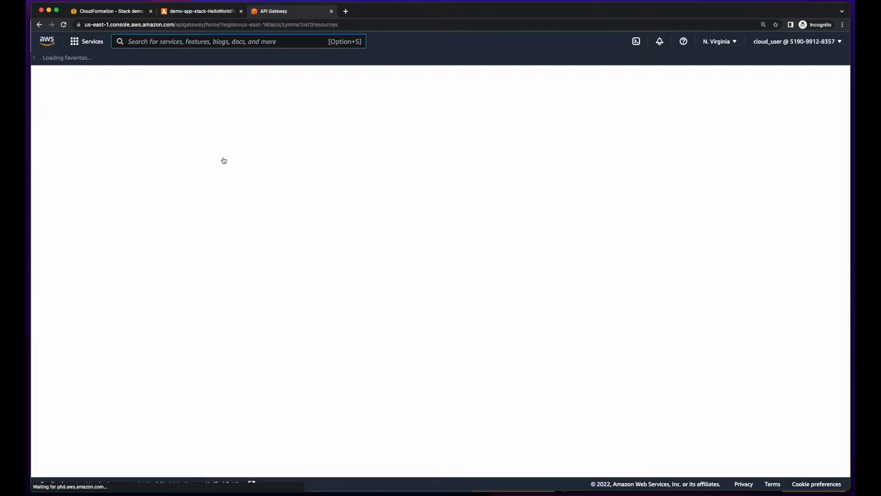
pyautogui.click(171, 139)
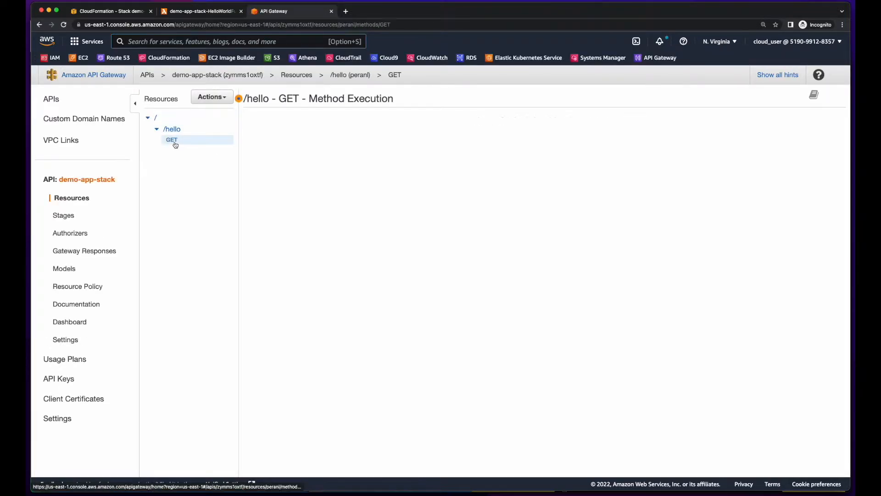
pyautogui.click(171, 140)
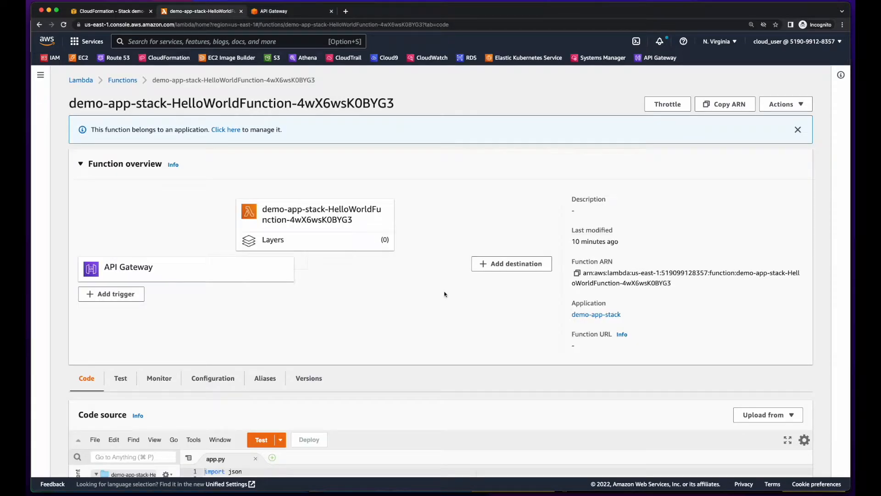
pyautogui.scroll(-3)
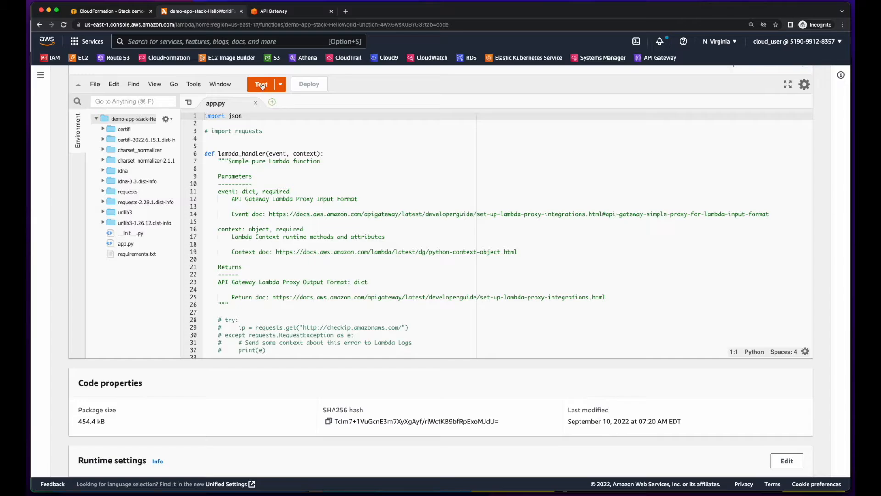
# Save a demoTestEvent test event and run a test call of the GET method.
pyautogui.click(260, 83)
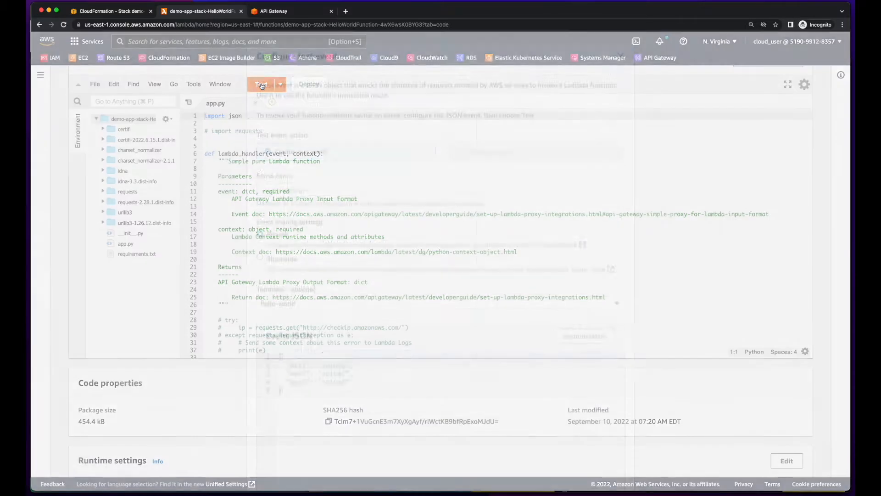
pyautogui.click(261, 83)
pyautogui.write('demoTestEvent')
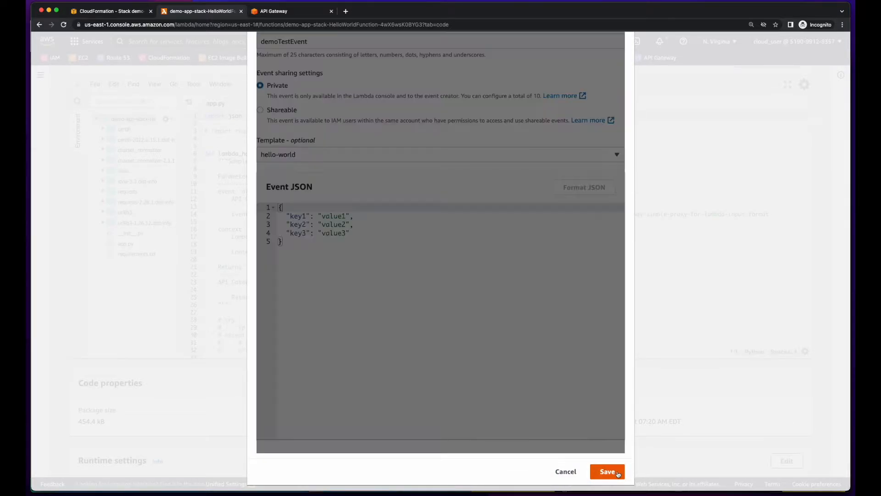
pyautogui.click(607, 471)
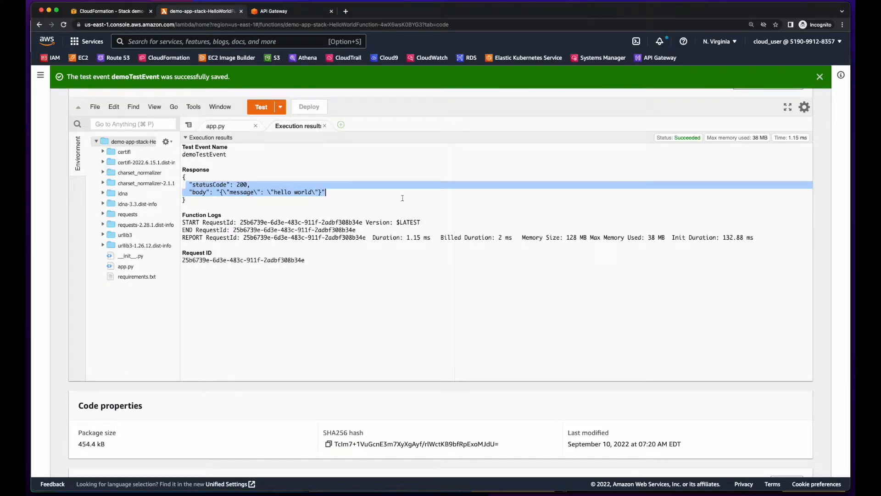
pyautogui.click(290, 10)
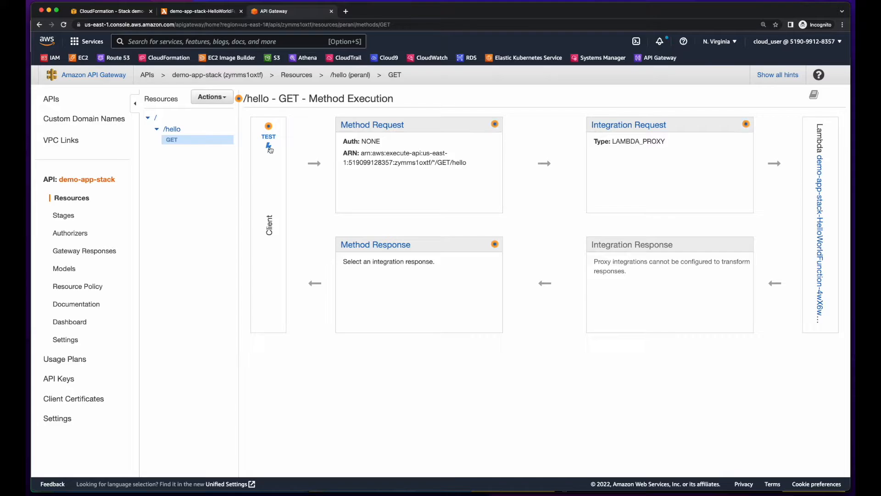
pyautogui.click(268, 129)
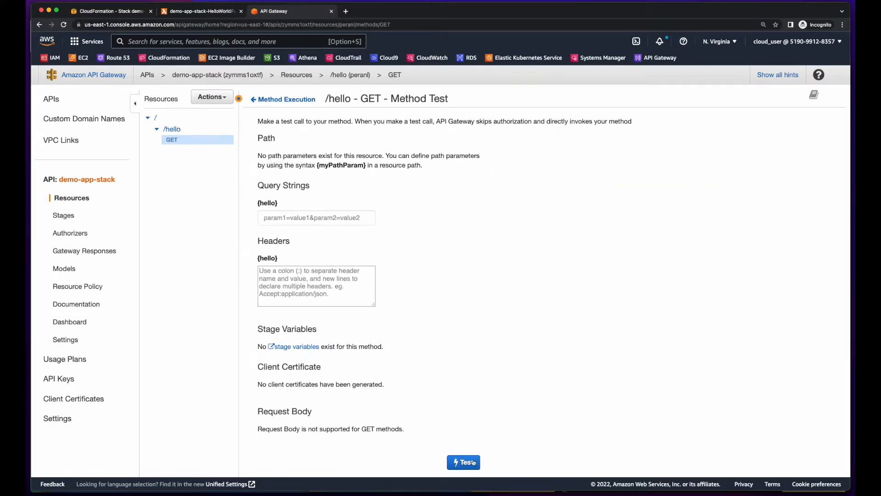
pyautogui.click(464, 462)
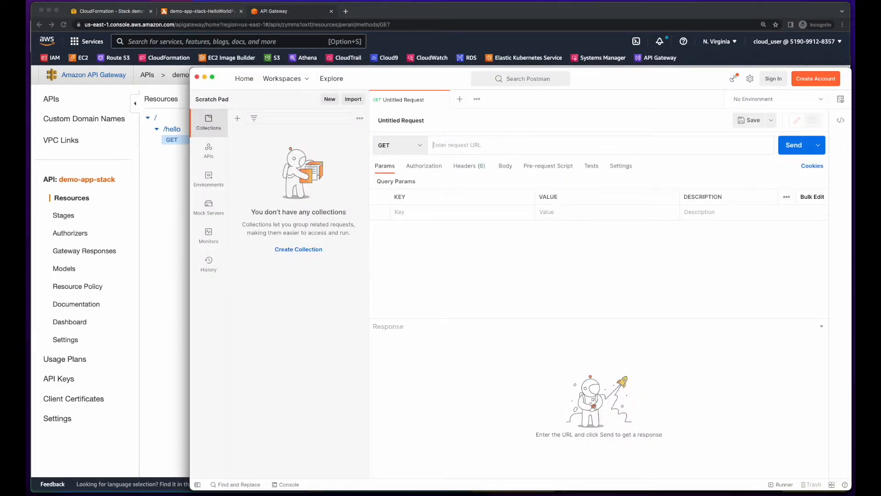
pyautogui.write('https://zymms1oxtf.execute-api.us-east-1.amazonaws.com/Prod/hello')
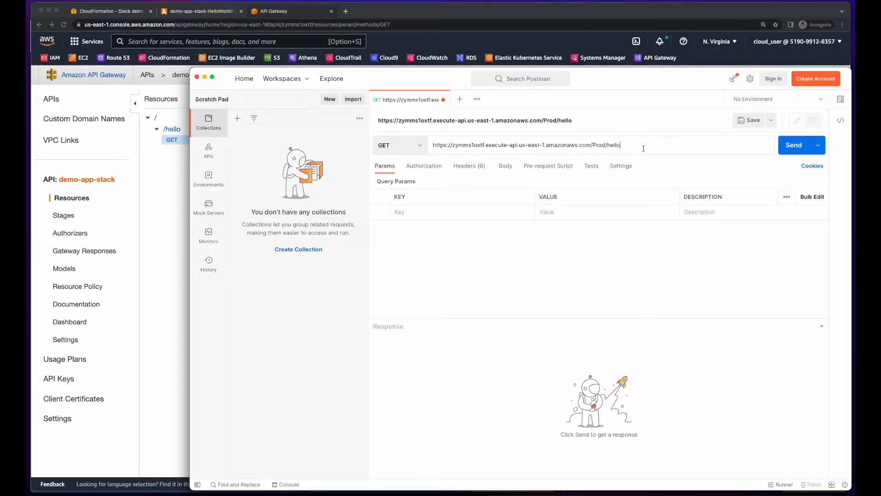
pyautogui.click(793, 145)
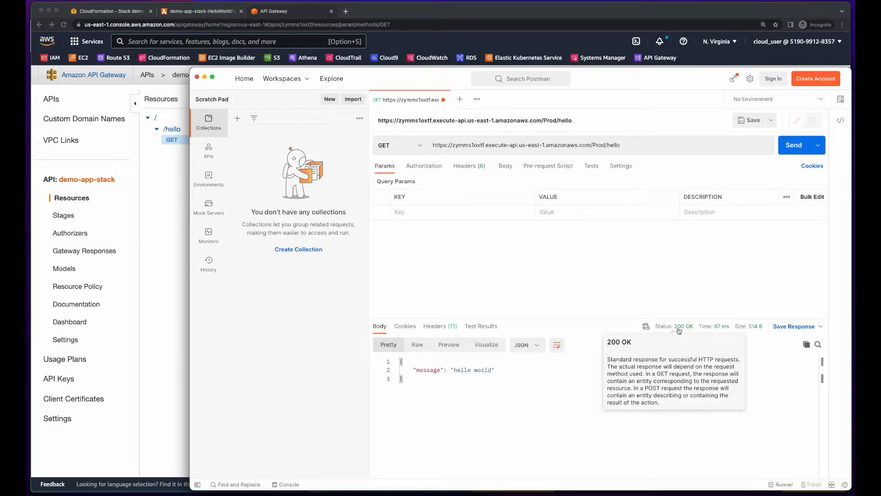
pyautogui.tripleClick(453, 370)
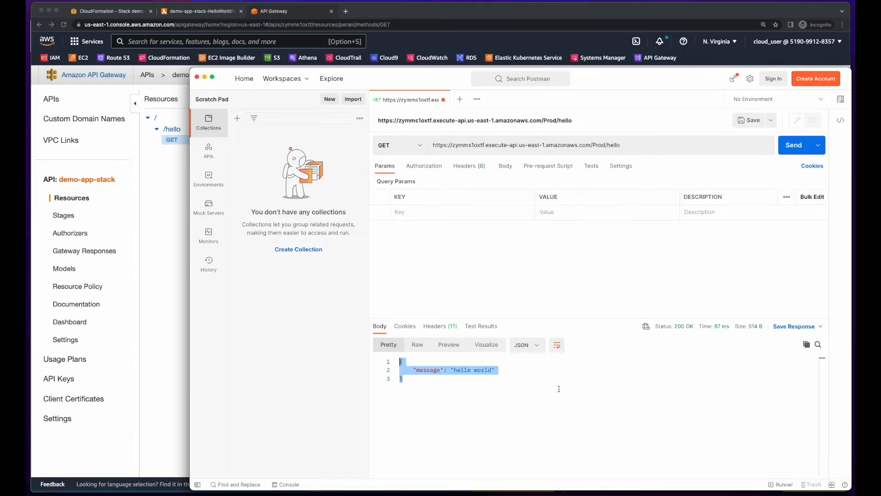
pyautogui.click(436, 11)
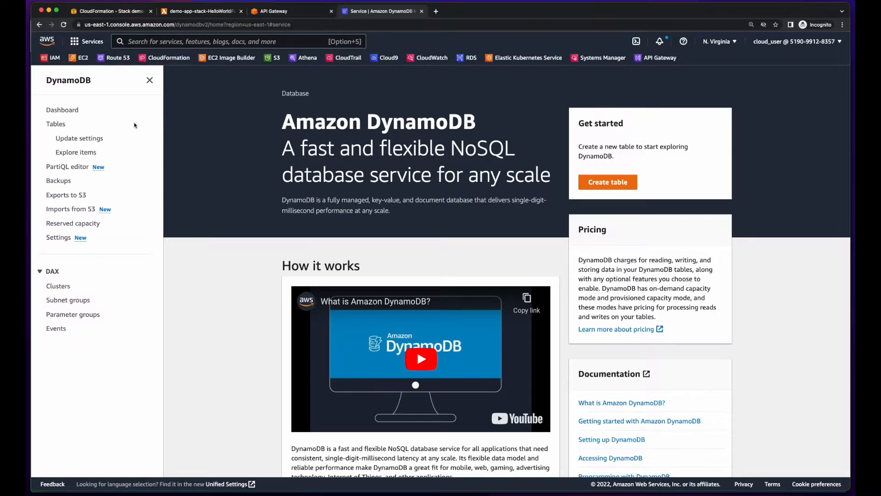
# Open the DynamoDB Tables list, which shows no tables yet.
pyautogui.click(56, 124)
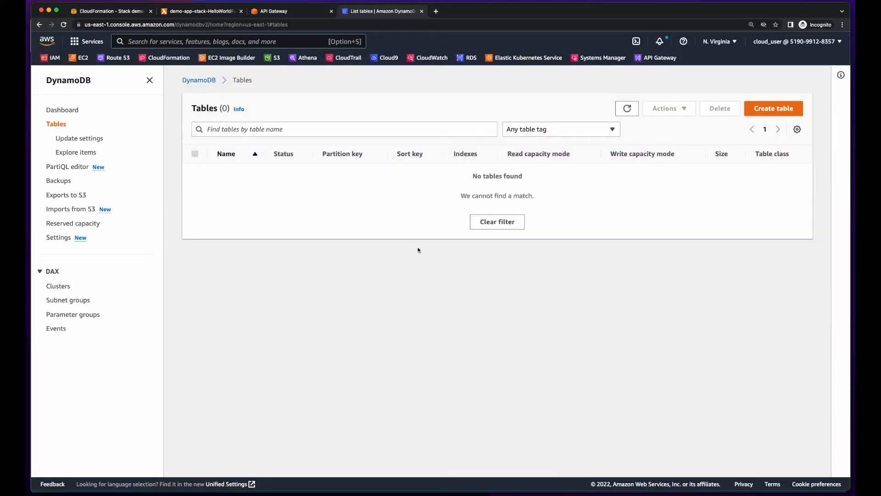
pyautogui.moveTo(349, 301)
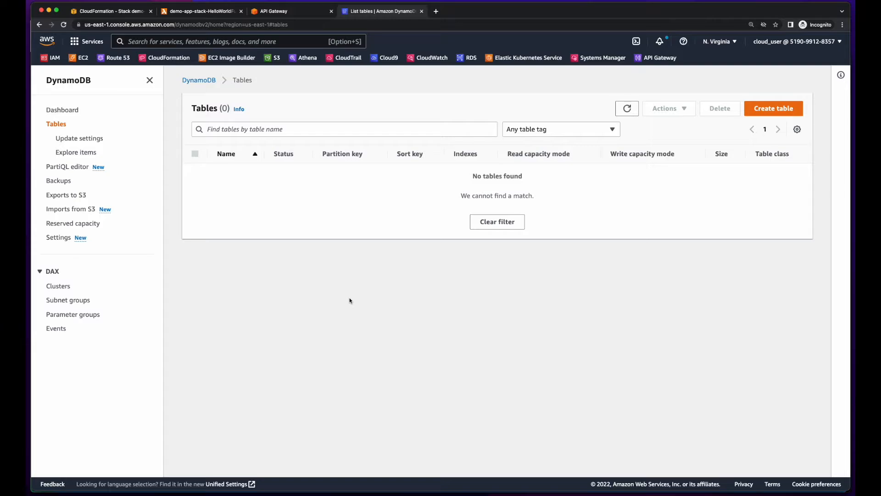
pyautogui.moveTo(439, 318)
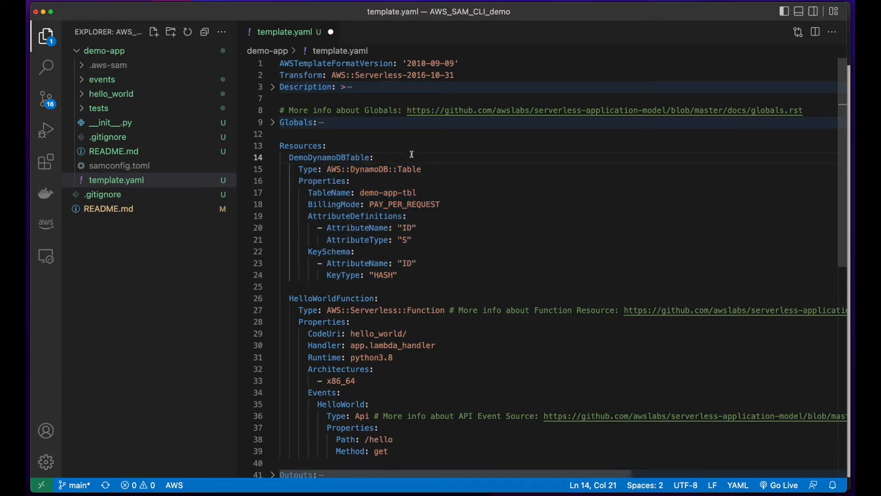
# Add DemoDynamoDBTable (demo-app-tbl, pay-per-request, ID hash key) to template.yaml and save.
pyautogui.doubleClick(330, 157)
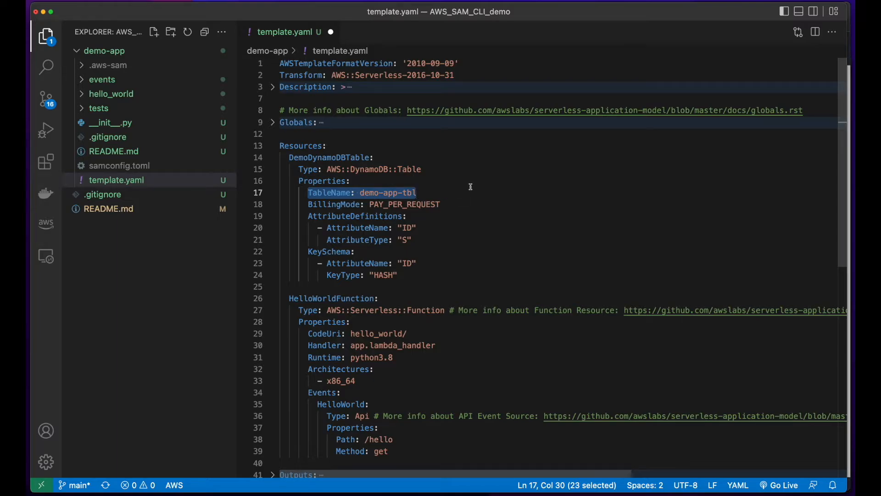
pyautogui.click(412, 240)
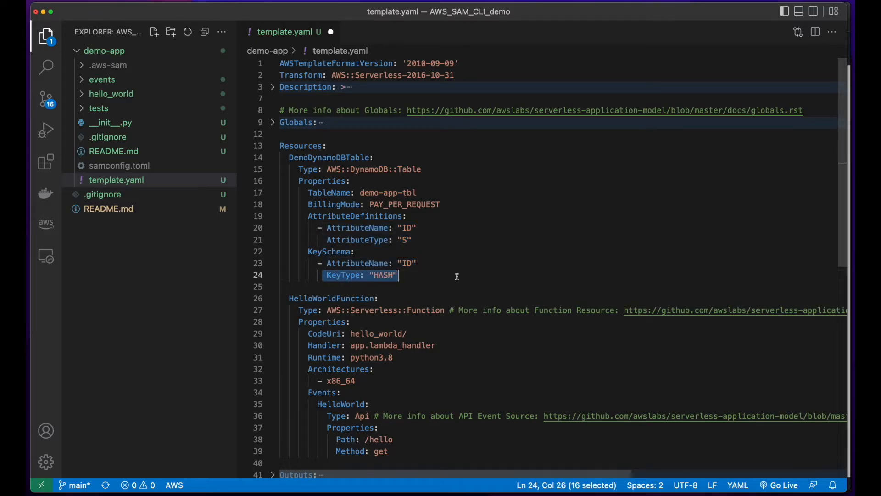
pyautogui.click(502, 275)
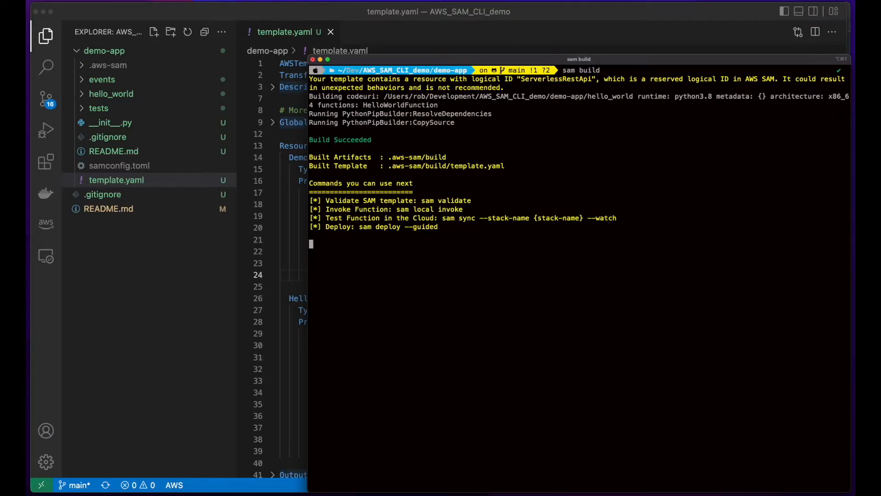
# Run the guided deploy via aws-vault; it rolls back on missing DynamoDB DescribeTable permission.
pyautogui.write('aws-vault exec Rob --no-session -- sam deploy --guided')
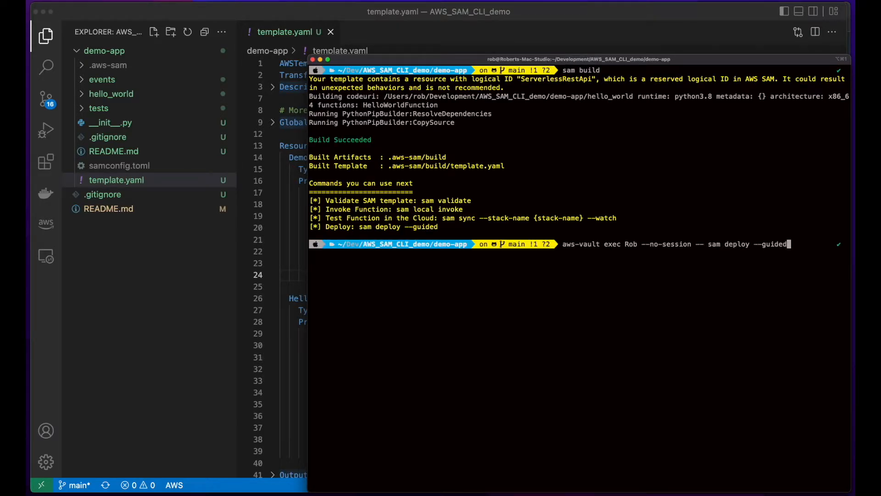
pyautogui.press('Backspace')
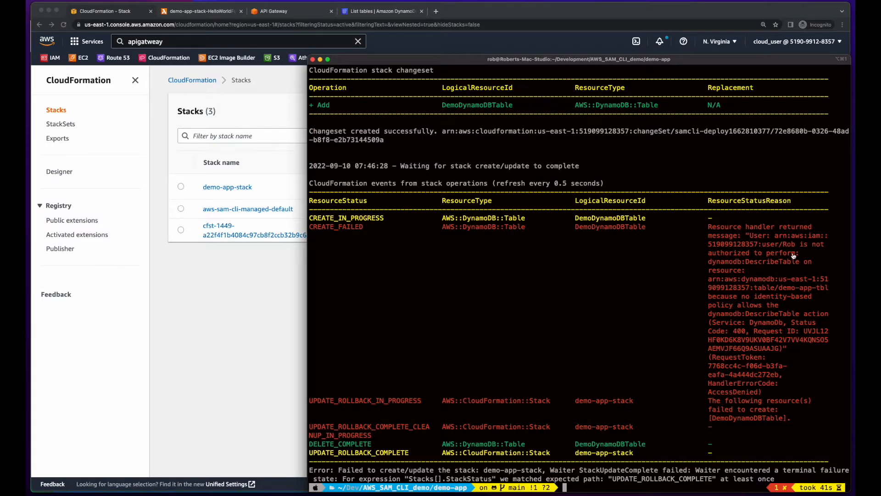
pyautogui.moveTo(799, 273)
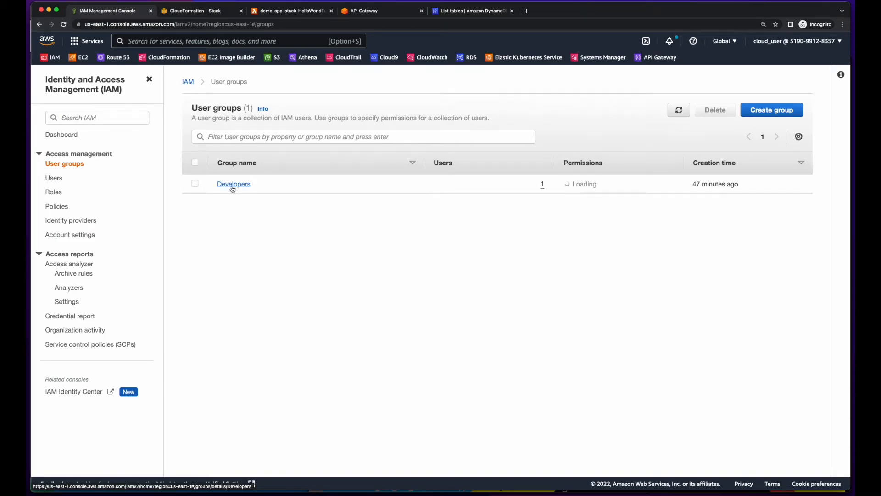
# Attach AmazonDynamoDBFullAccess to the Developers group, then confirm demo-app-tbl in DynamoDB Tables.
pyautogui.click(234, 184)
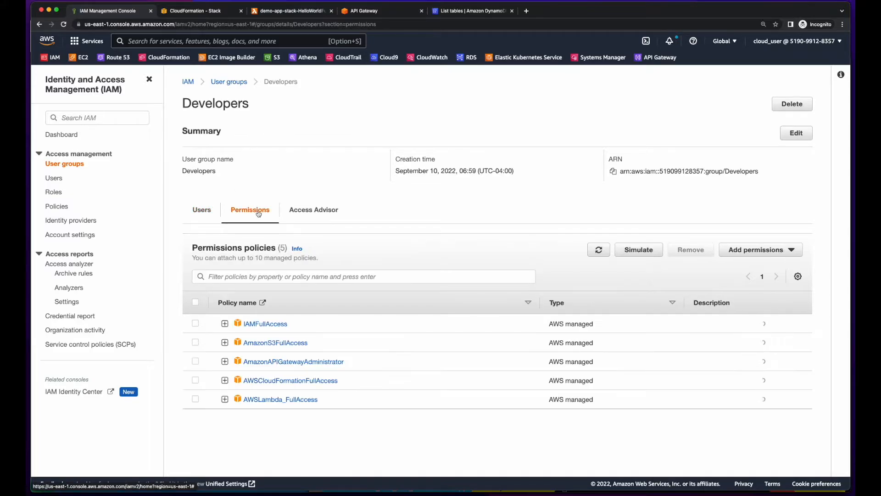
pyautogui.click(760, 248)
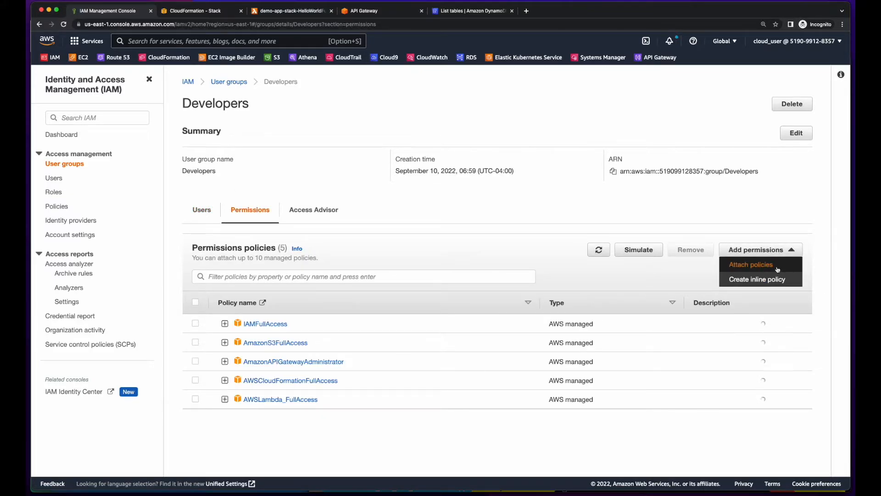
pyautogui.click(751, 265)
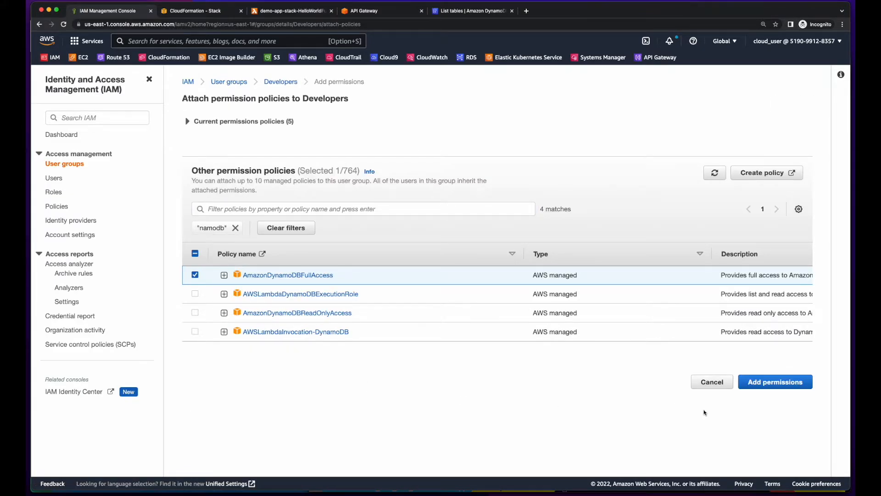
pyautogui.click(194, 11)
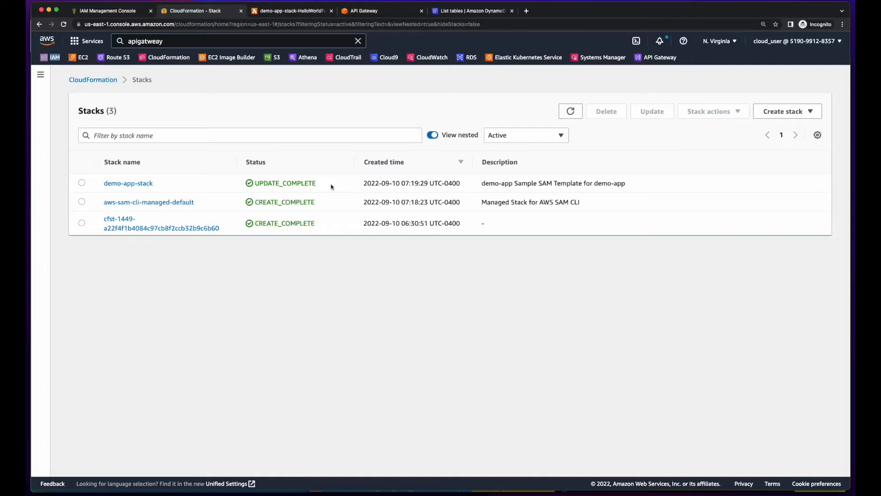
pyautogui.click(472, 11)
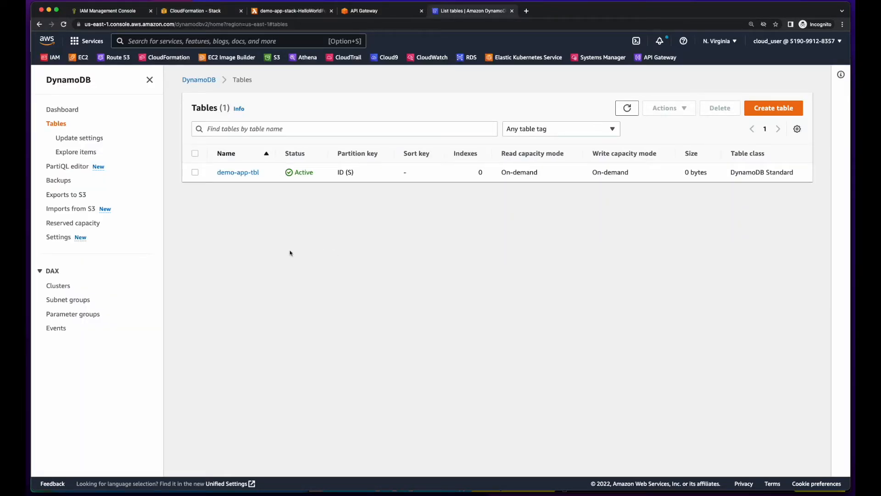
pyautogui.click(238, 172)
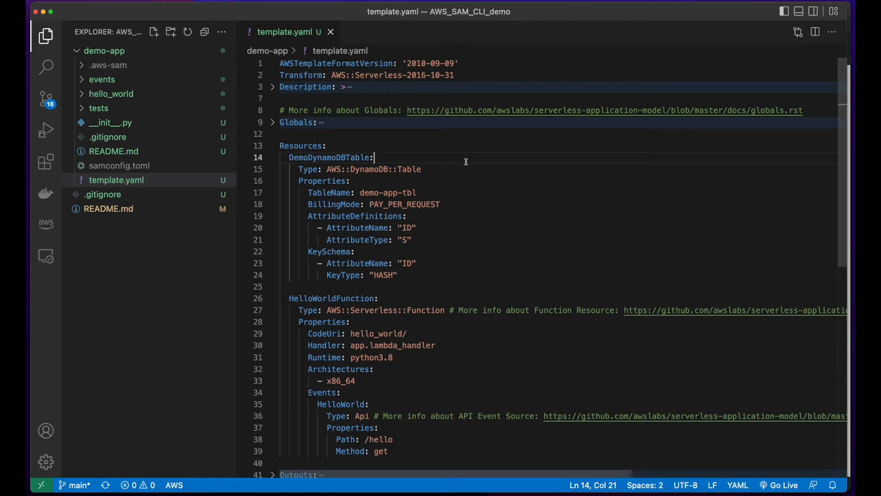
pyautogui.moveTo(265, 163)
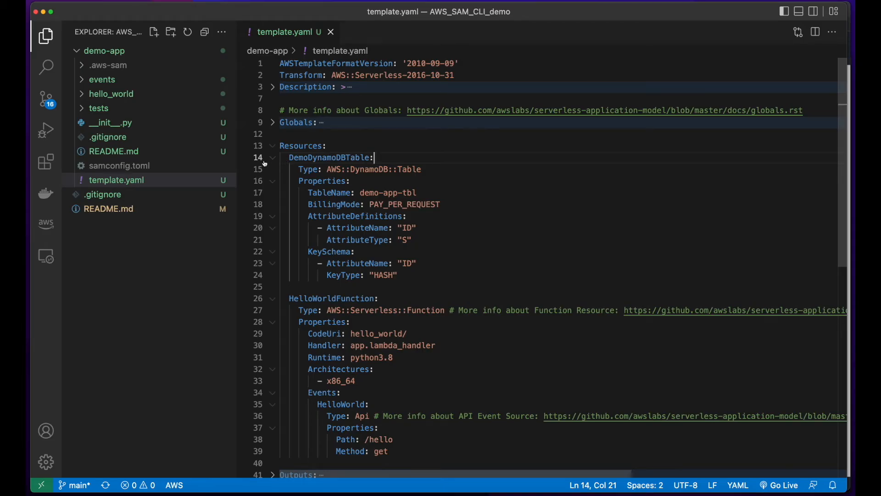
# Fold the DemoDynamoDBTable block and open hello_world/app.py to view lambda_handler.
pyautogui.click(272, 158)
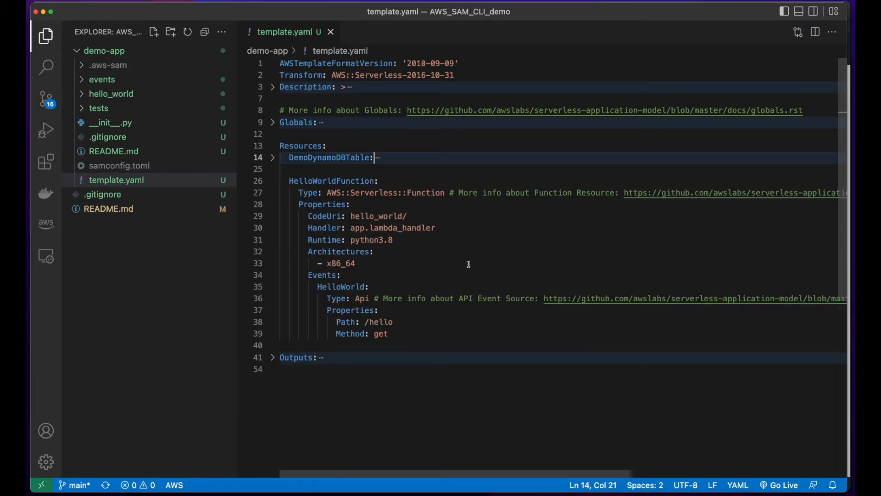
pyautogui.doubleClick(323, 216)
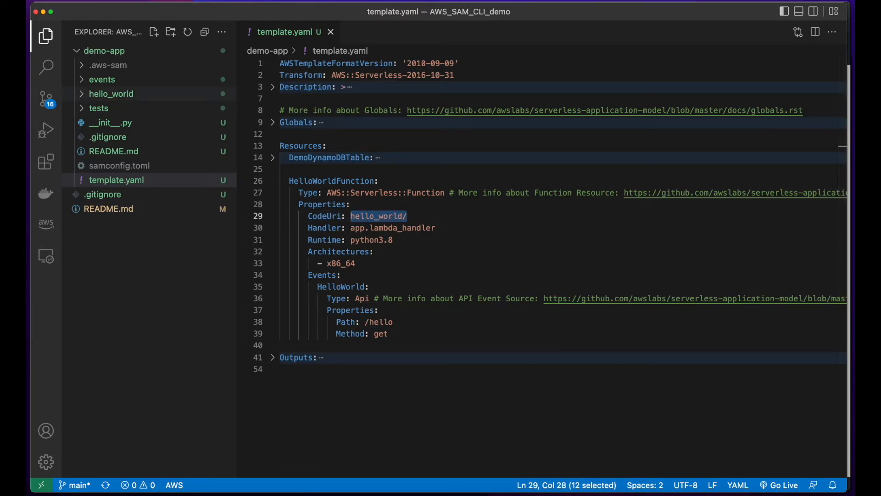
pyautogui.click(111, 93)
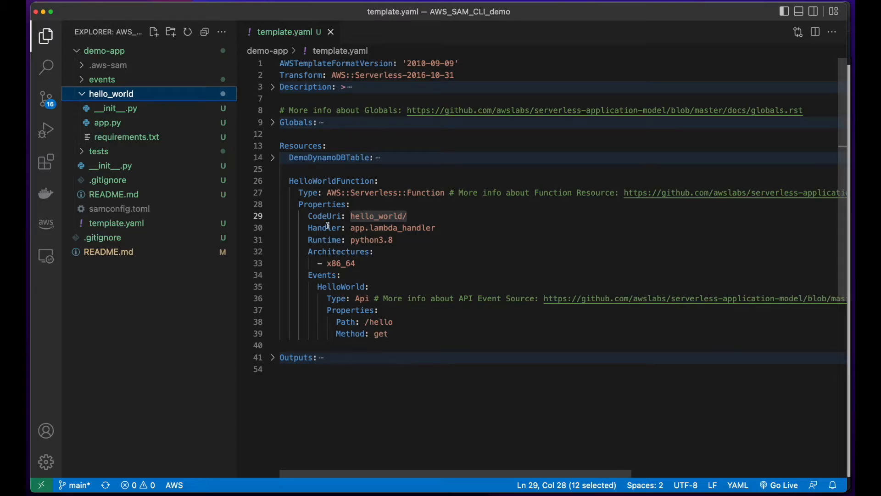
pyautogui.doubleClick(359, 227)
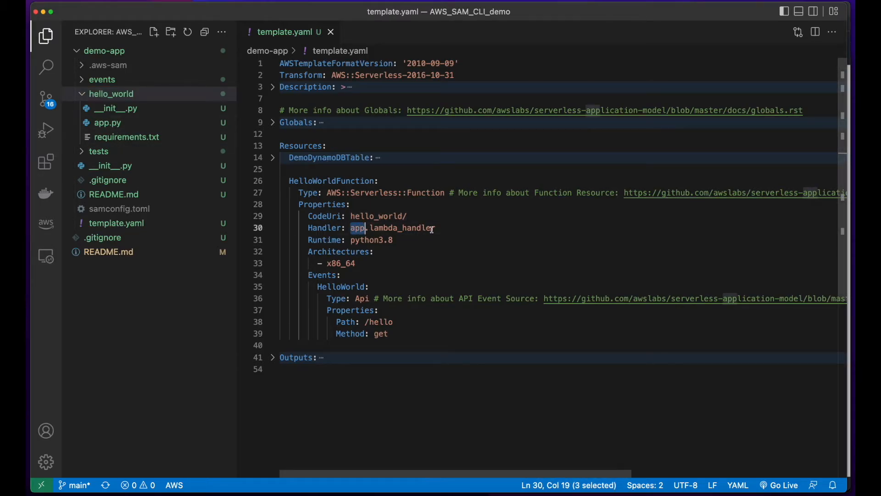
pyautogui.click(111, 94)
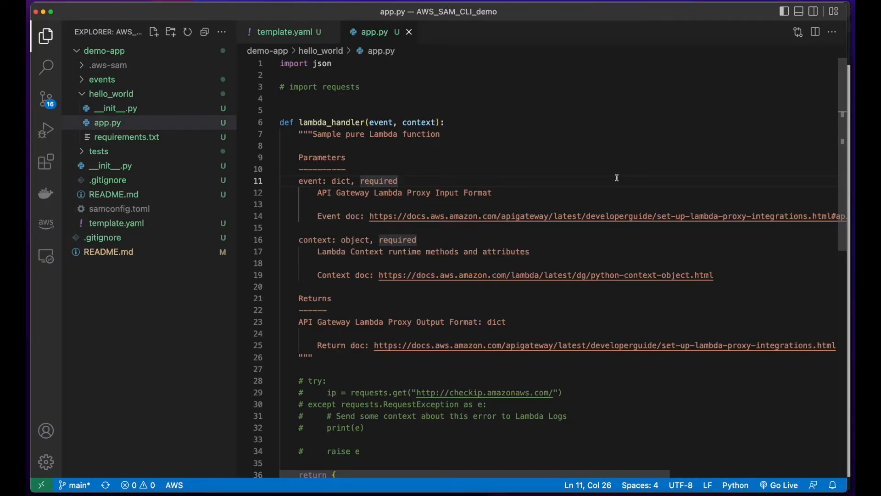
pyautogui.press('cmd+a')
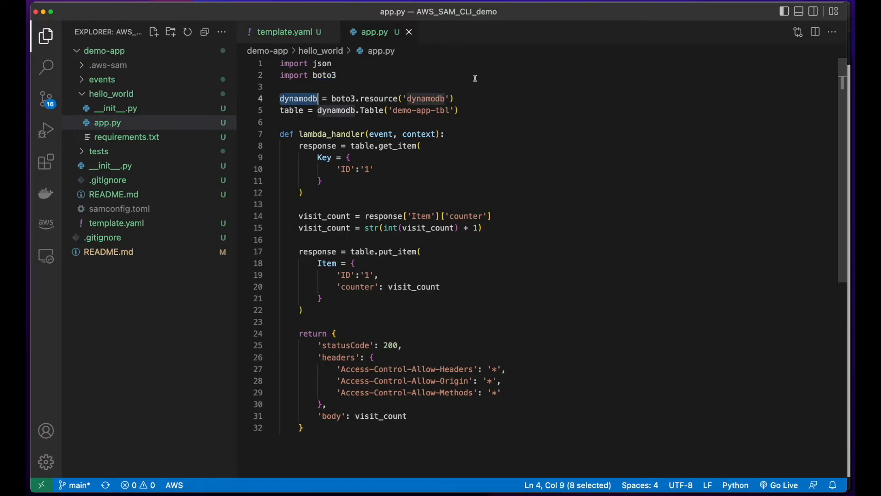
pyautogui.doubleClick(426, 98)
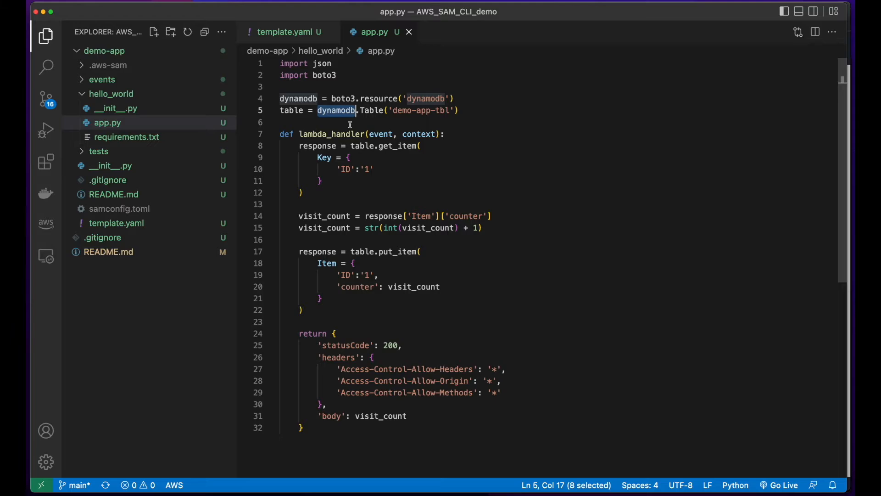
pyautogui.doubleClick(371, 110)
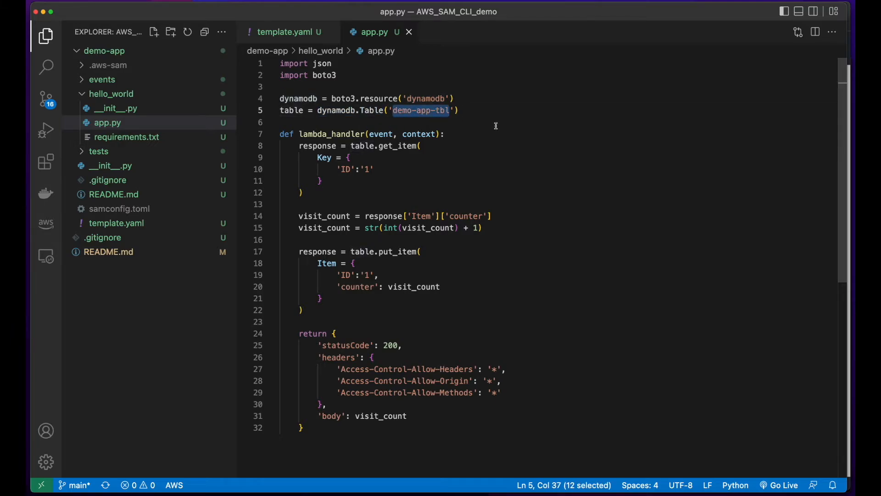
pyautogui.doubleClick(331, 134)
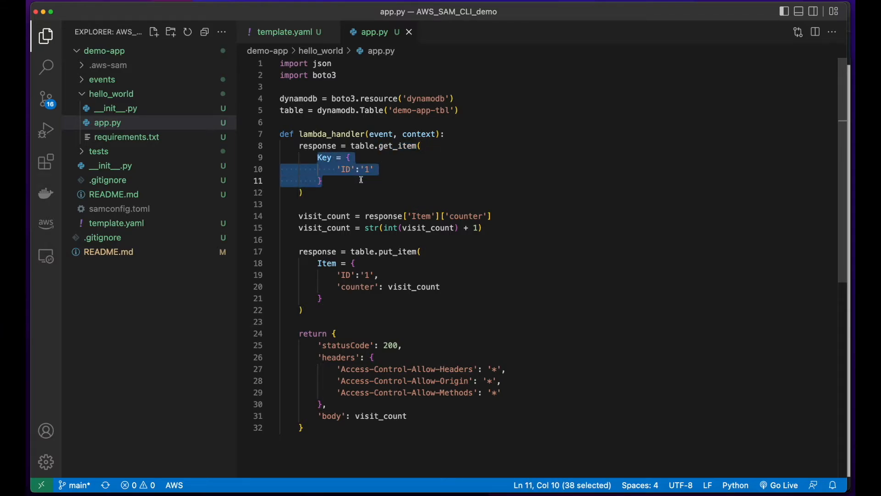
pyautogui.moveTo(298, 216); pyautogui.dragTo(482, 228)
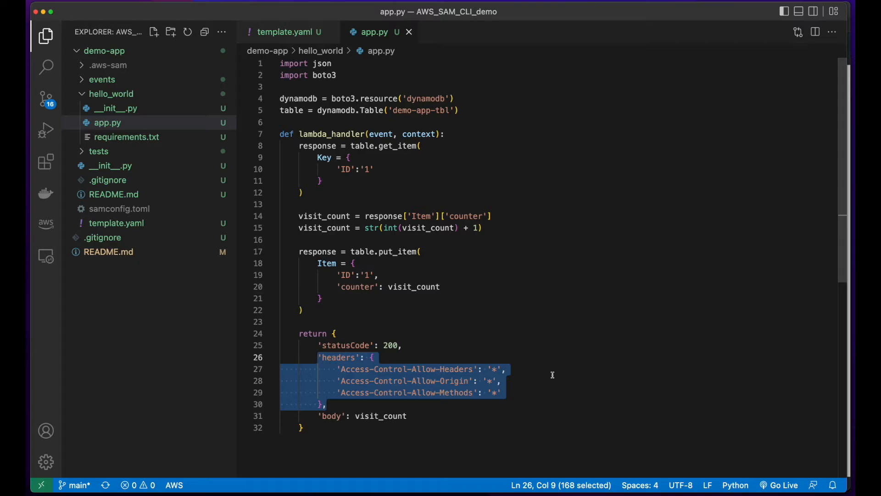
pyautogui.click(288, 32)
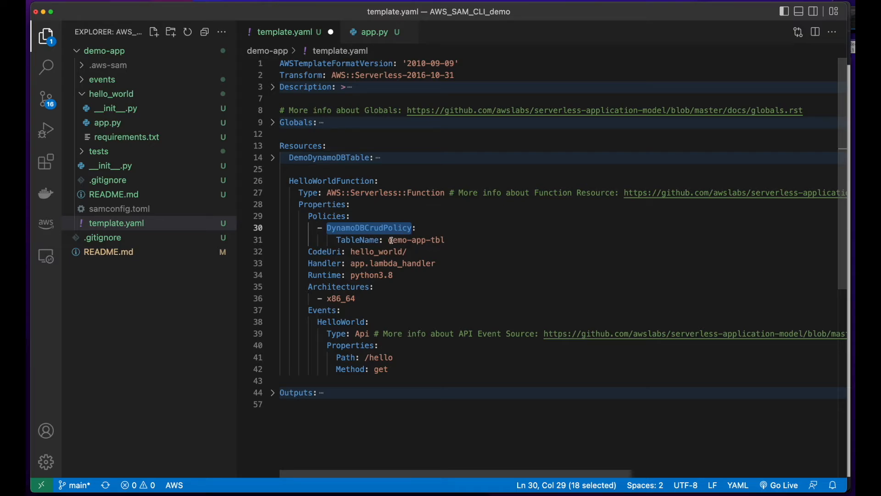
# Review the DynamoDBCrudPolicy for demo-app-tbl, then run sam build and sam deploy via aws-vault.
pyautogui.doubleClick(415, 240)
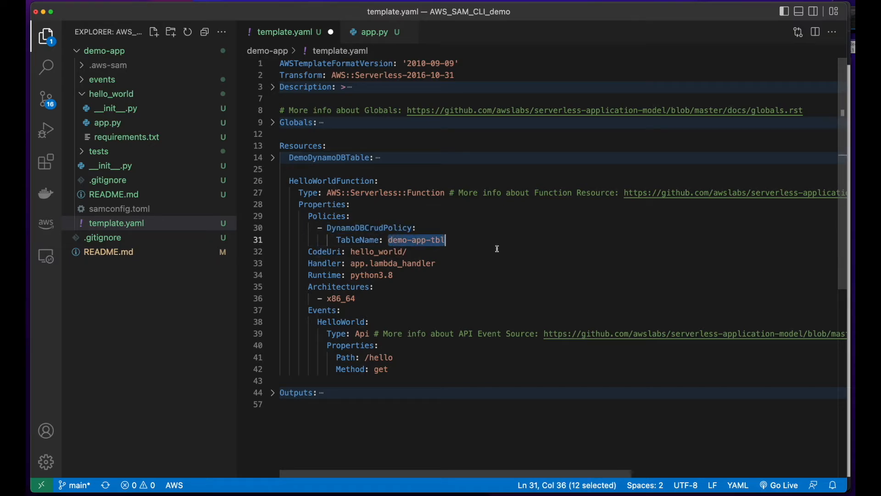
pyautogui.click(272, 158)
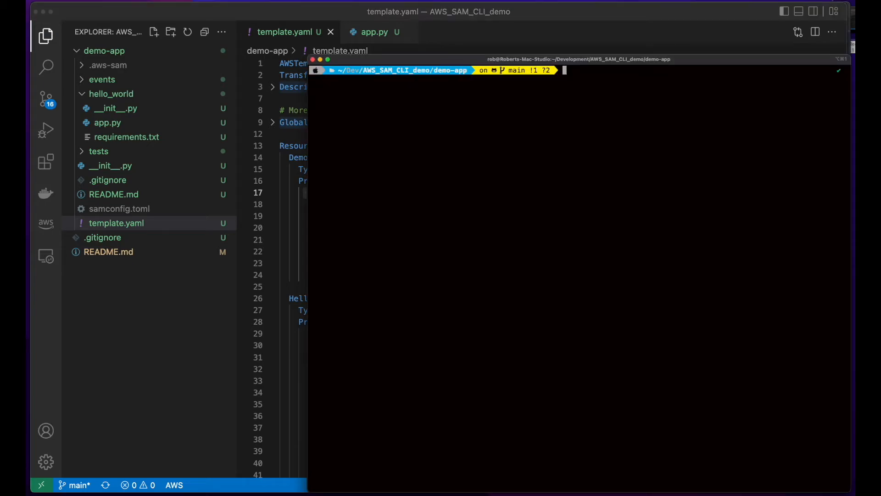
pyautogui.write('sam build')
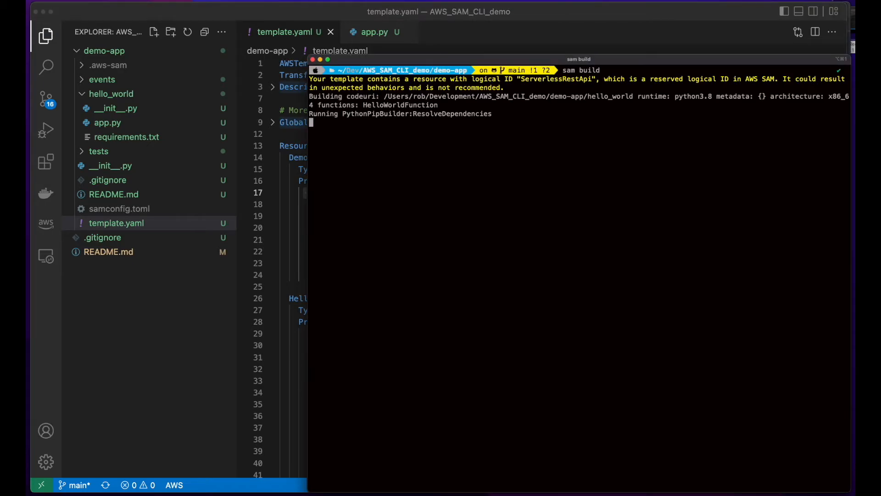
pyautogui.write('aws-vault exec Rob --no-session -- sam deploy')
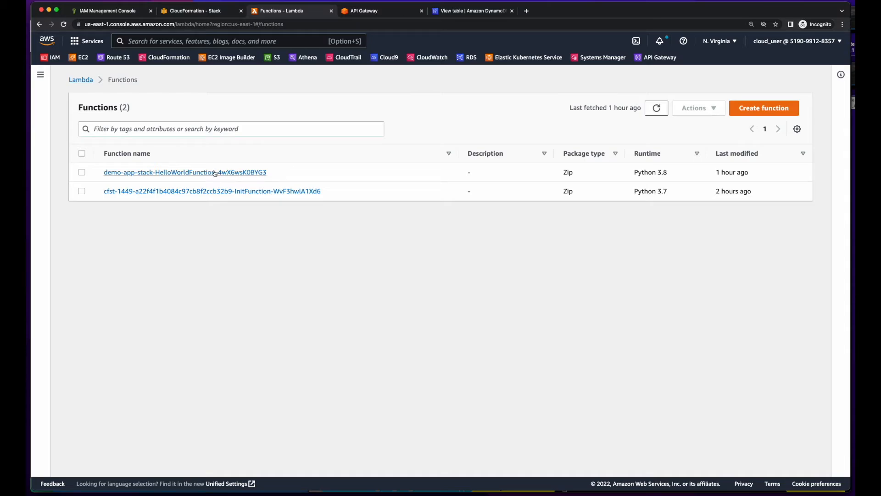
# Test HelloWorldFunction, which fails with KeyError 'Item', then view demo-app-tbl's empty items.
pyautogui.click(185, 173)
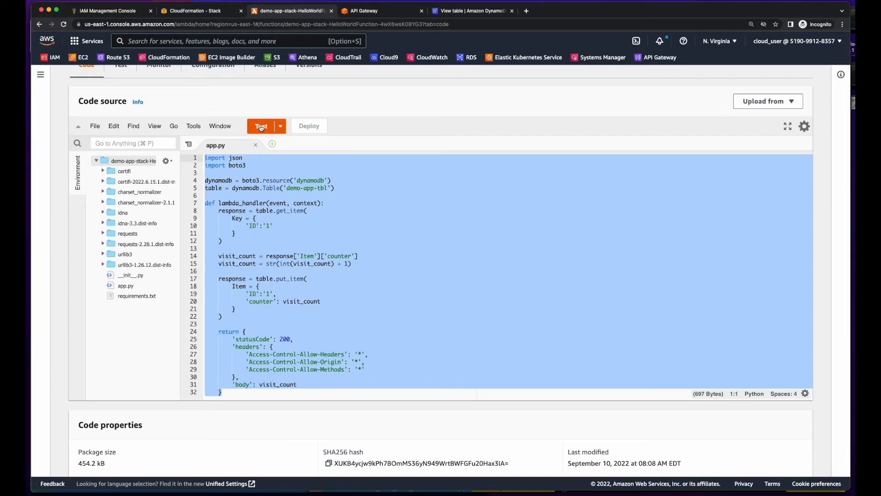
pyautogui.click(261, 125)
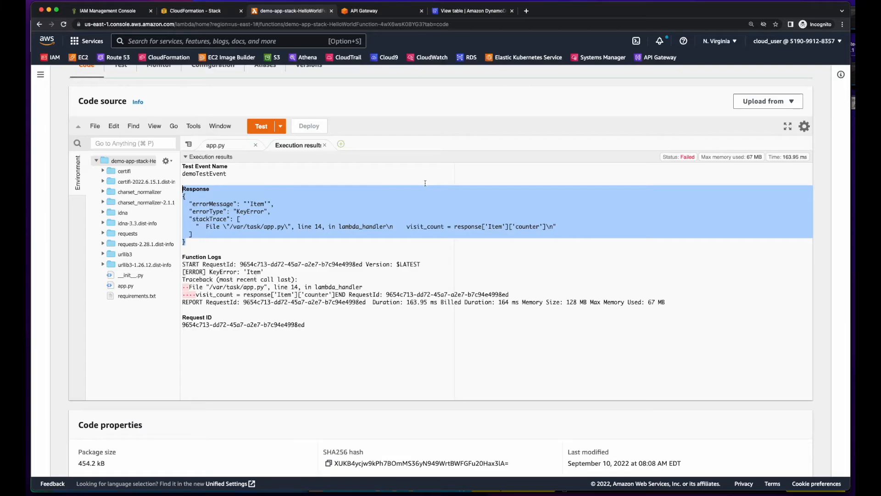
pyautogui.click(471, 11)
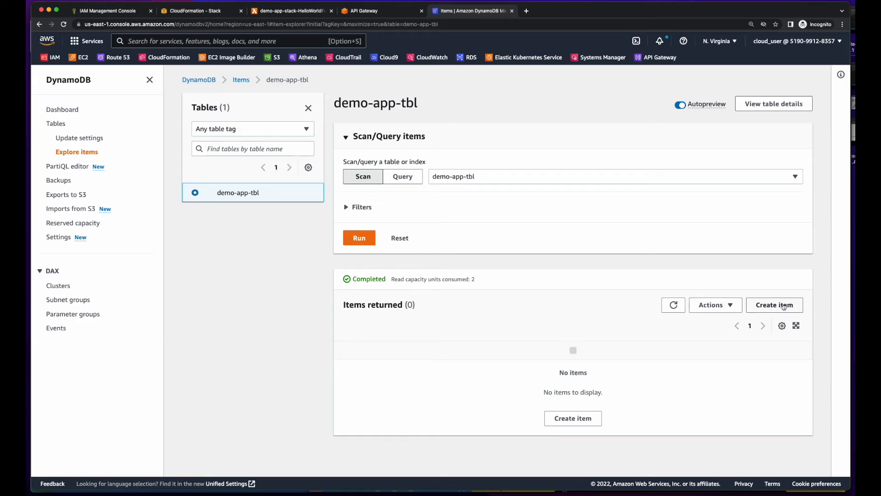
# Add item ID 1 with counter 0, re-run the Lambda test, and rescan the table.
pyautogui.click(774, 305)
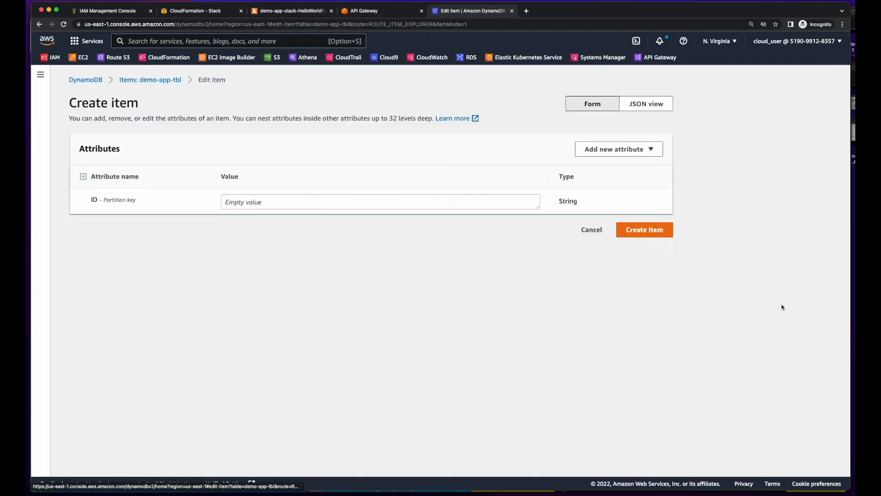
pyautogui.click(644, 229)
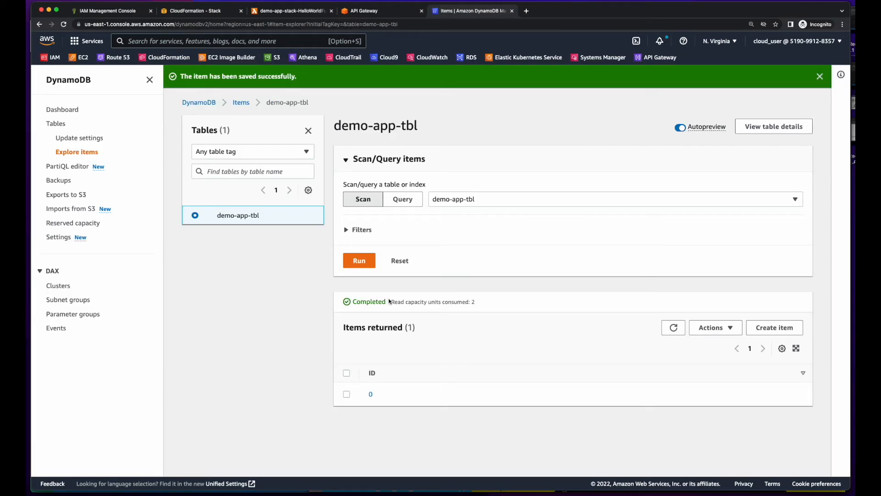
pyautogui.click(289, 11)
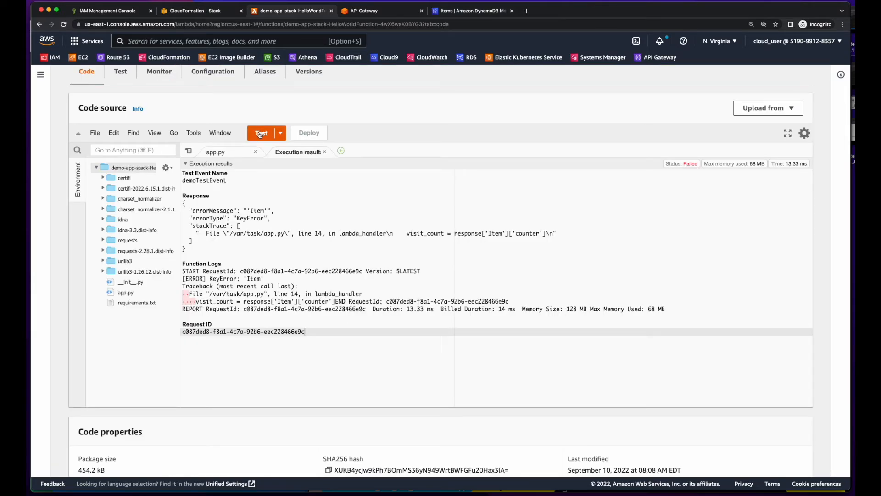
pyautogui.click(261, 133)
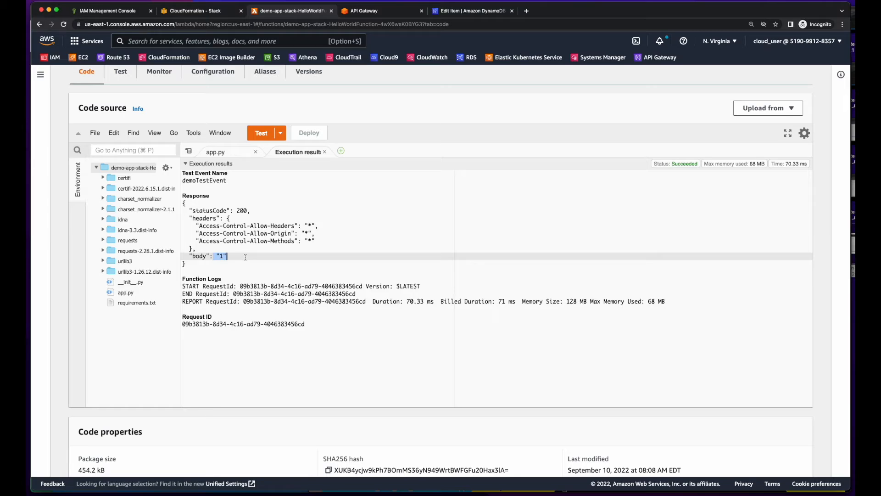
pyautogui.click(472, 11)
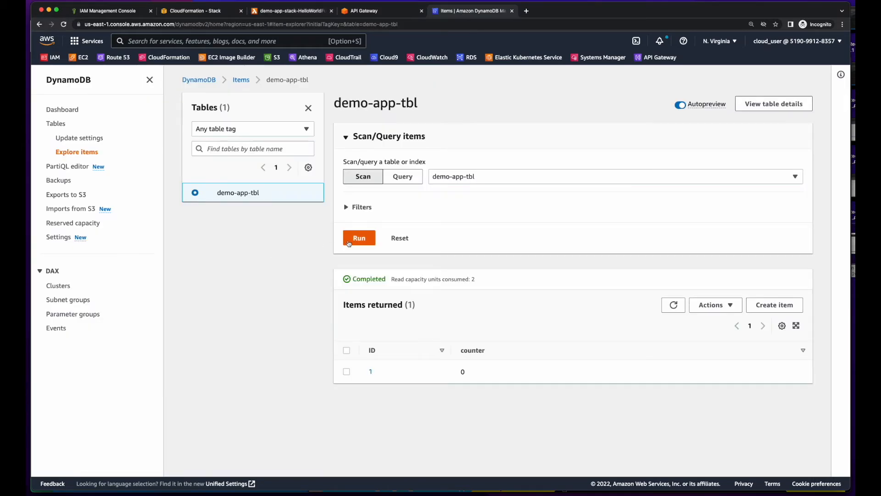
pyautogui.click(358, 238)
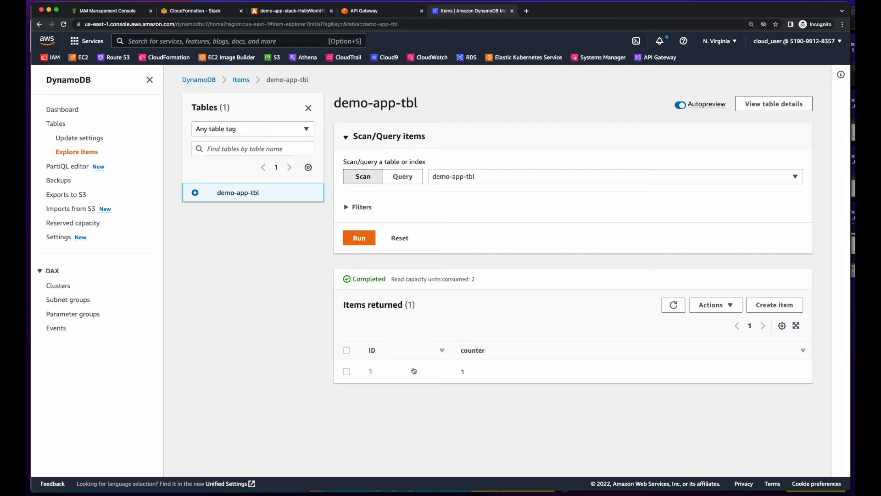
pyautogui.moveTo(469, 380)
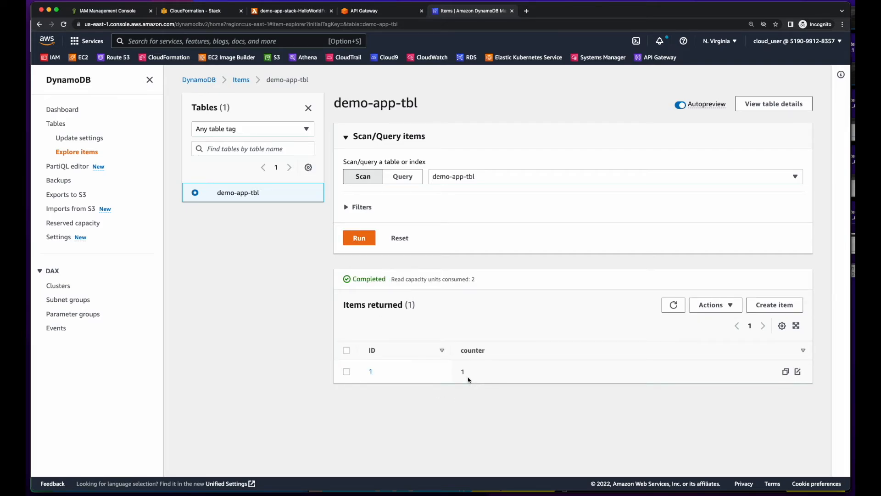
# Run the Lambda test once more and rescan demo-app-tbl to check the counter.
pyautogui.click(290, 10)
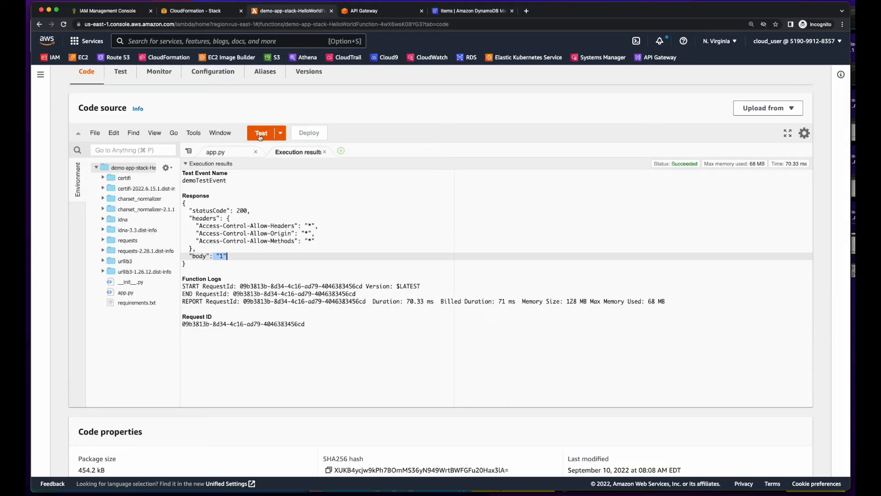
pyautogui.click(261, 133)
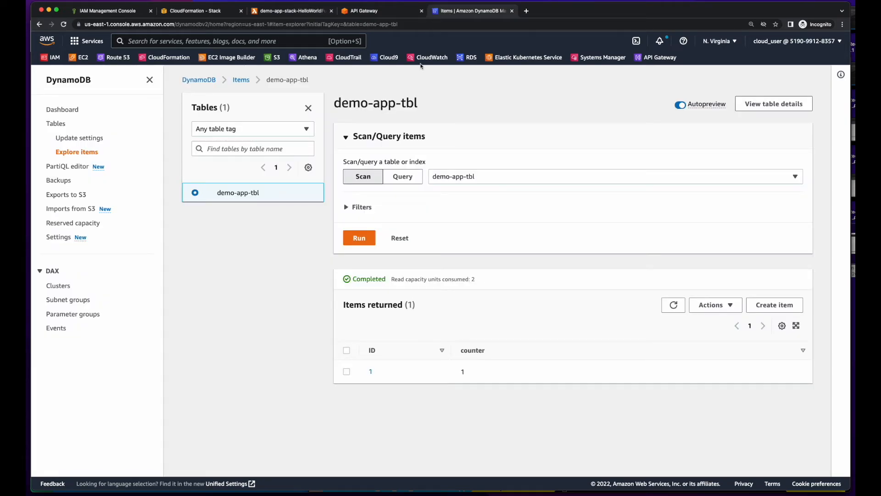
pyautogui.click(359, 238)
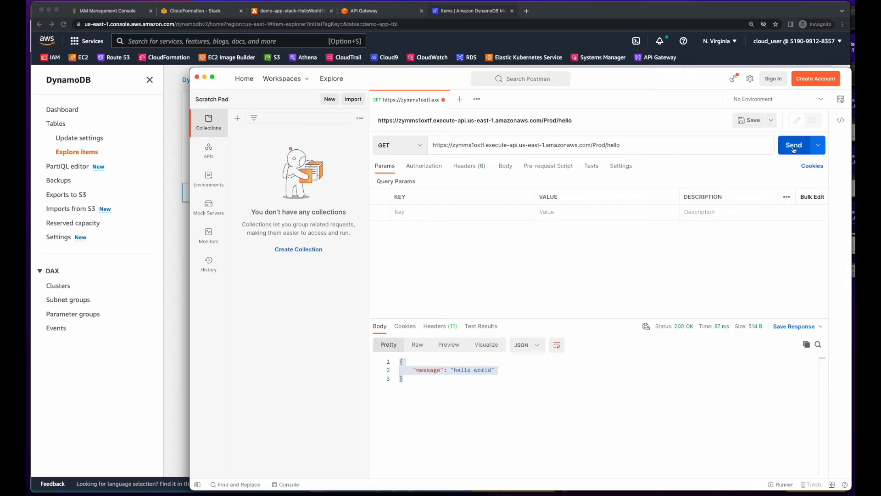
# Send the GET to the Prod/hello URL and rescan demo-app-tbl to see counter 3.
pyautogui.click(794, 145)
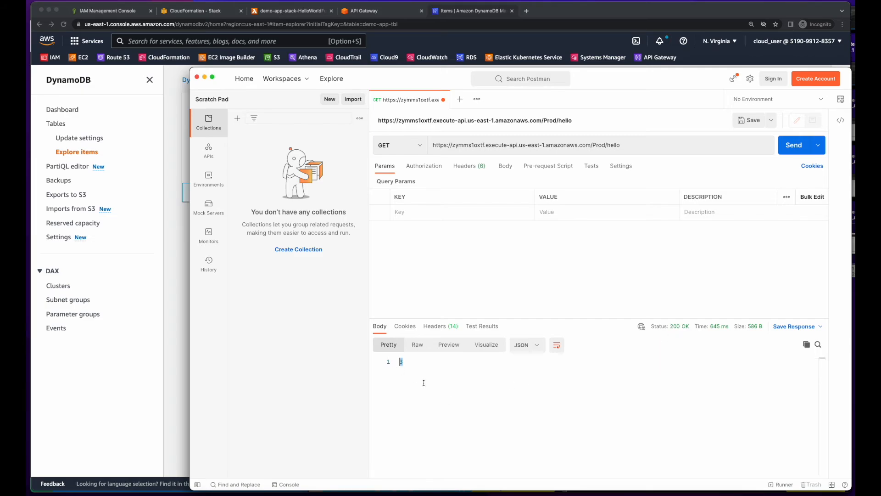
pyautogui.moveTo(495, 410)
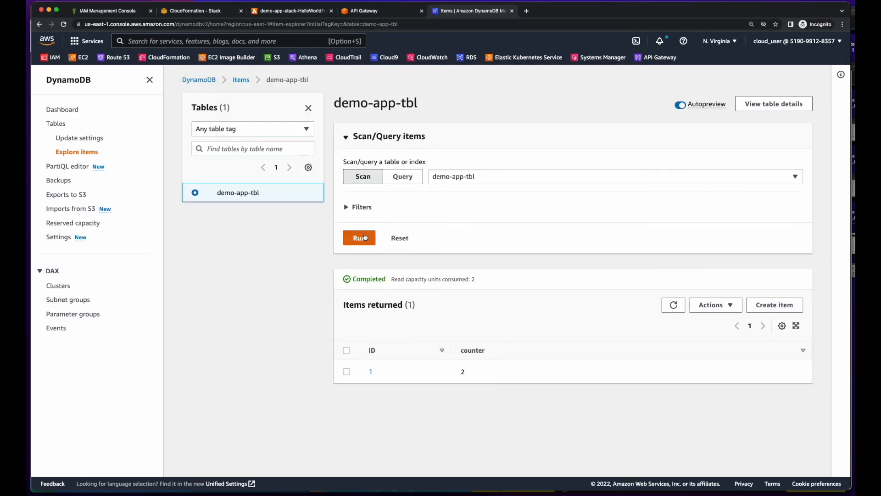
pyautogui.click(358, 237)
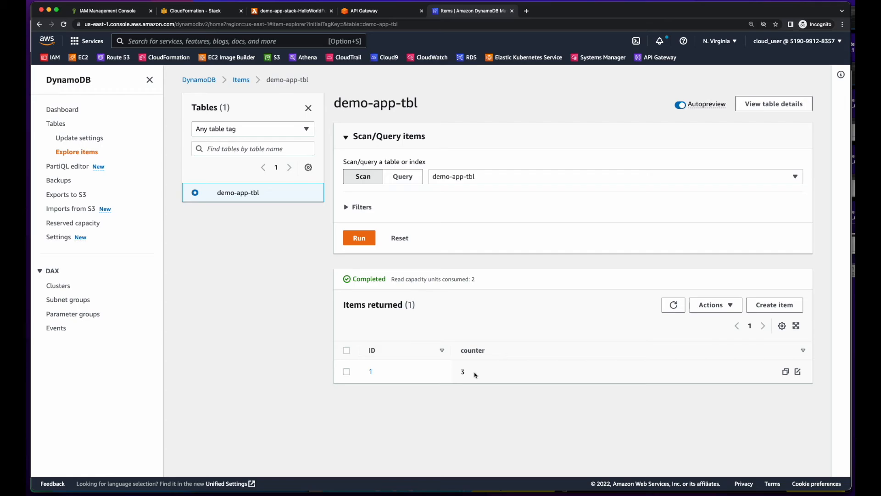
pyautogui.moveTo(589, 238)
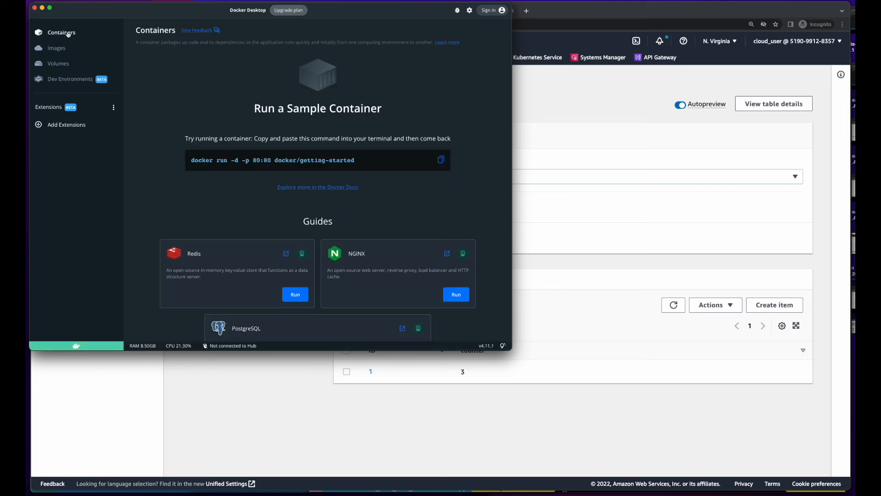
# Check Docker Desktop's empty Images list, clear the terminal, and rescan the table showing counter 4.
pyautogui.click(56, 48)
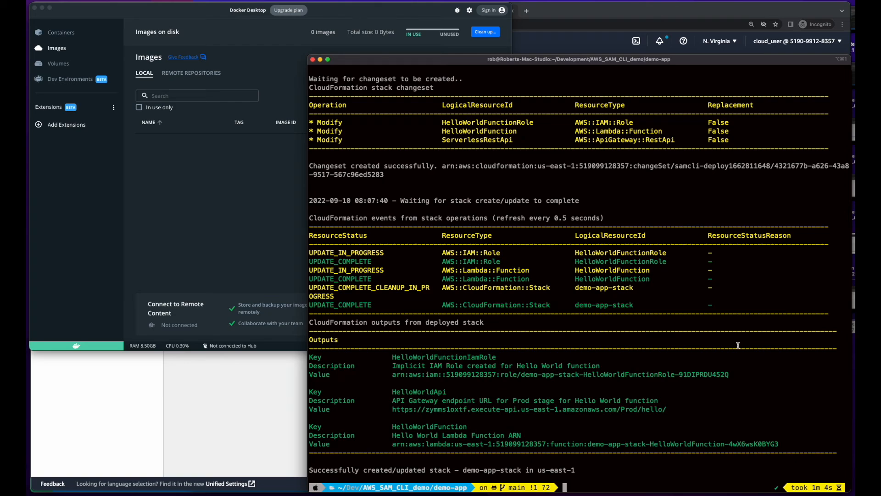
pyautogui.write('clear')
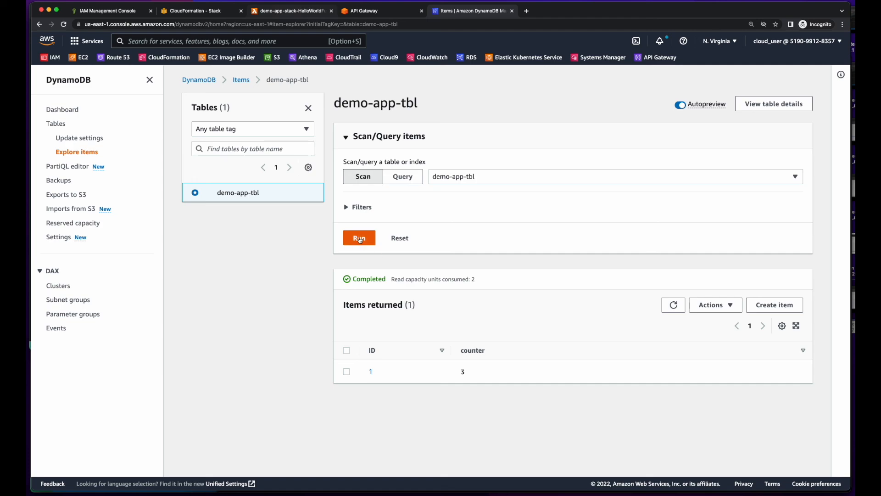
pyautogui.click(359, 238)
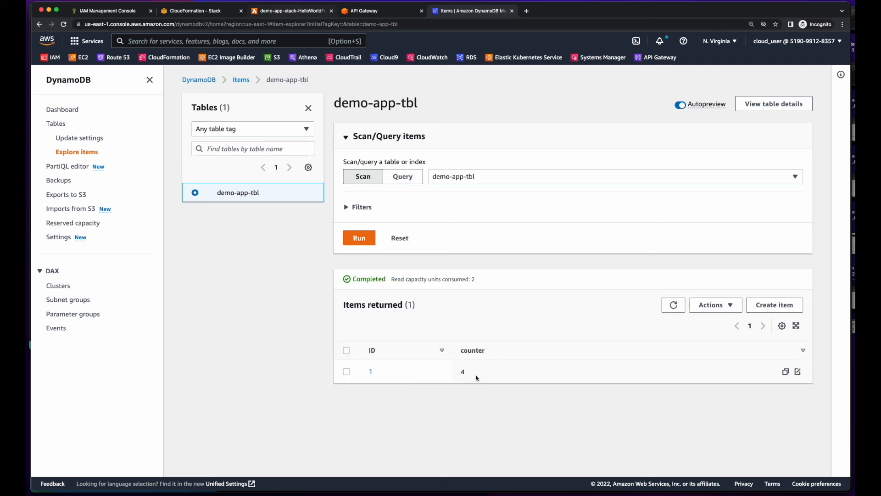